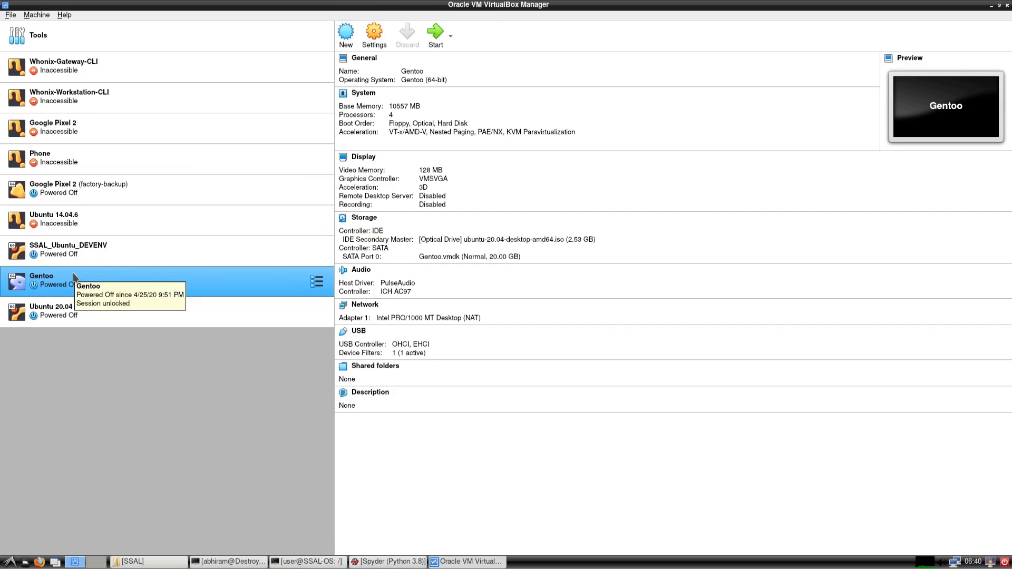
pyautogui.moveTo(43, 289)
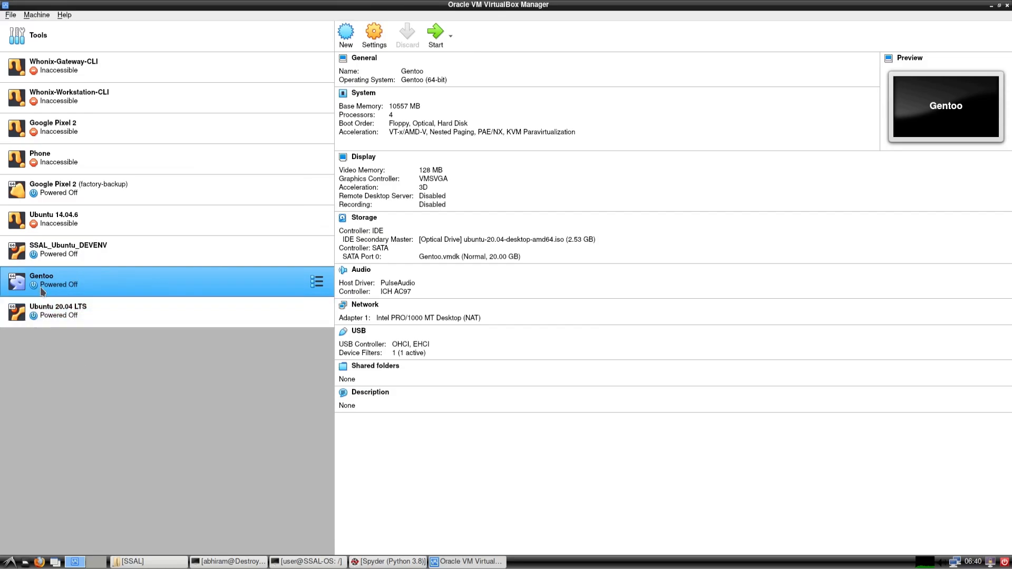
pyautogui.moveTo(41, 281)
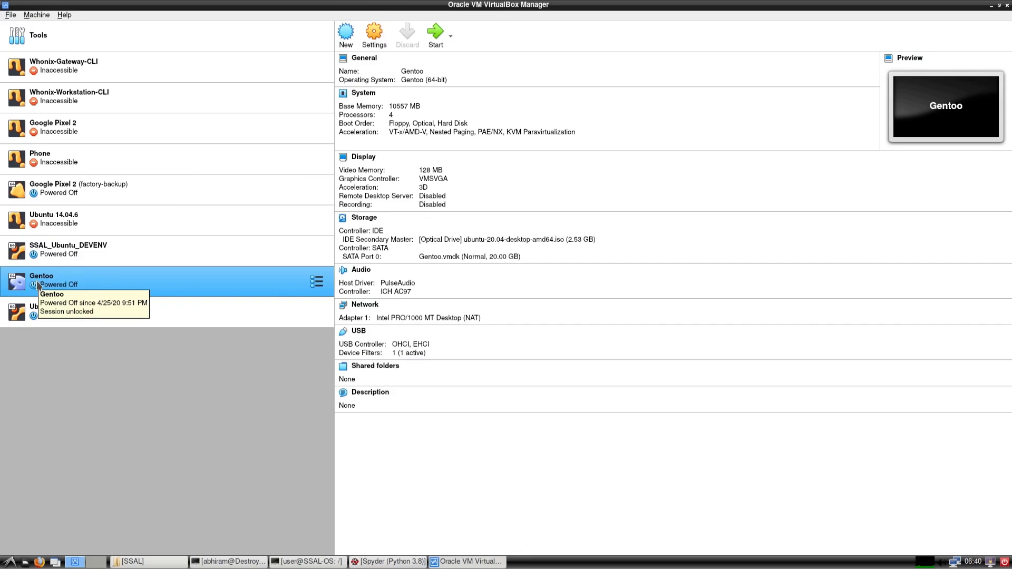
# Step: Select and start the Gentoo VM, then let the guest capture keyboard and mouse
pyautogui.click(68, 250)
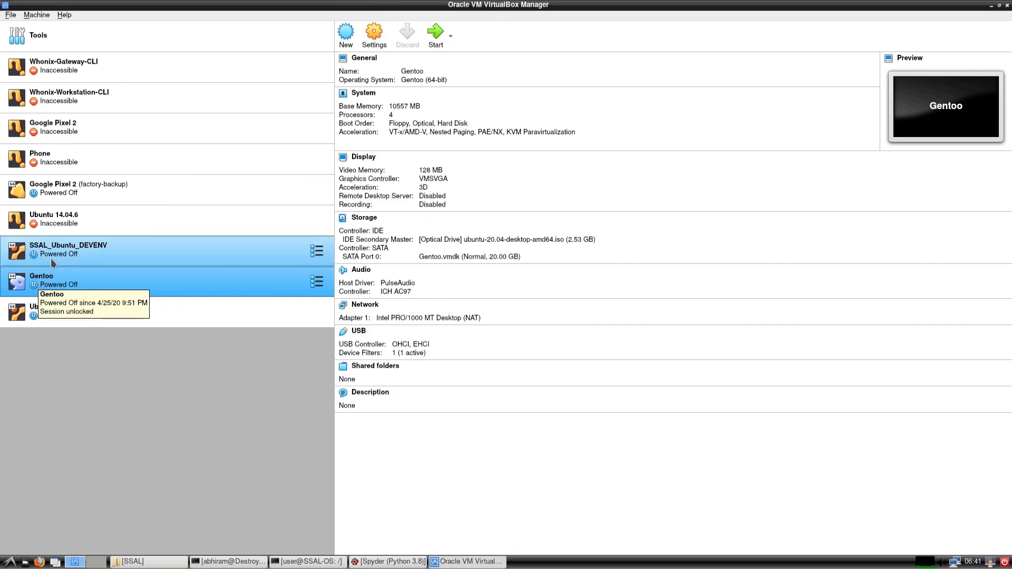
pyautogui.click(68, 249)
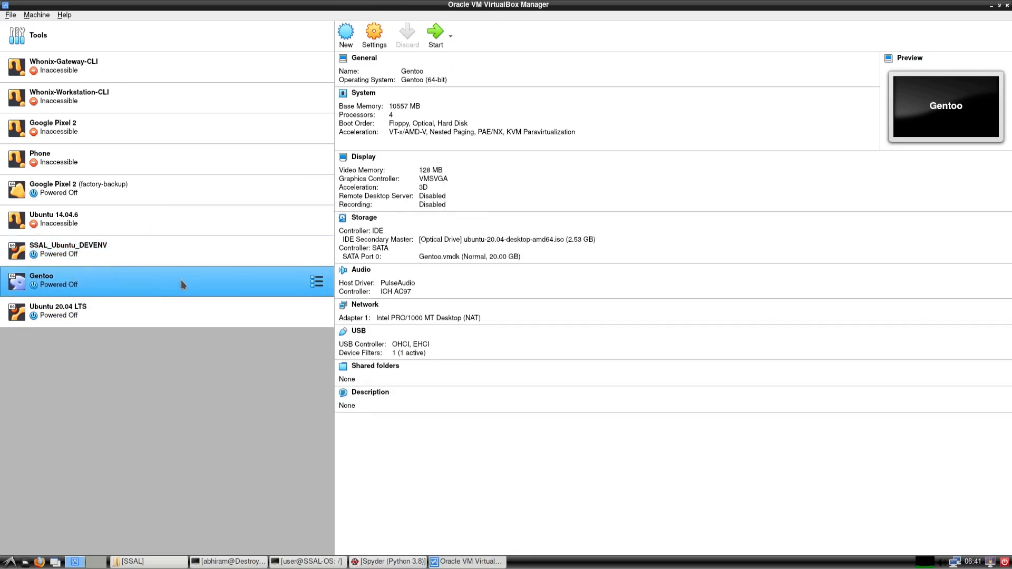
pyautogui.moveTo(183, 286)
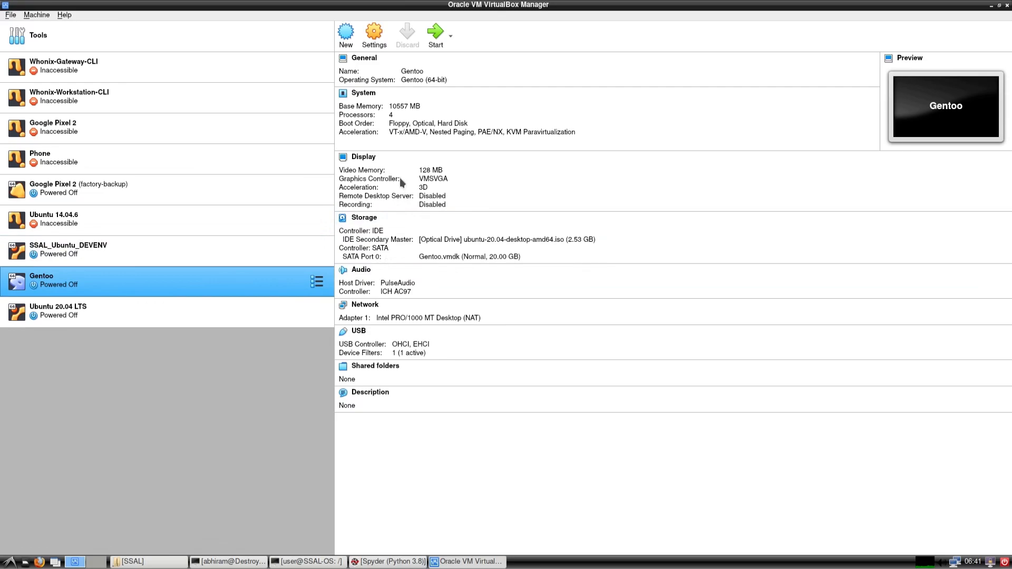
pyautogui.moveTo(400, 183)
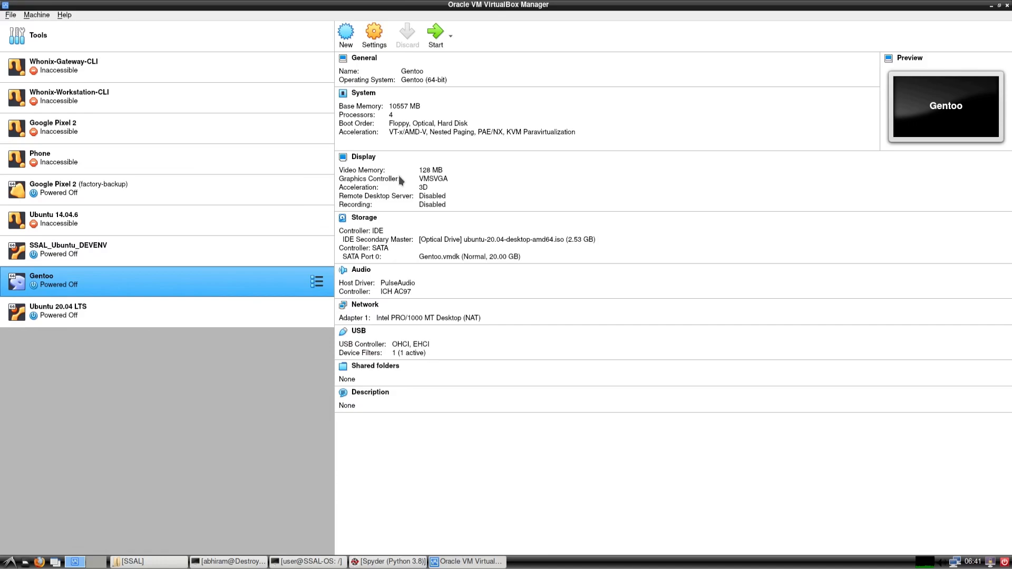
pyautogui.click(435, 34)
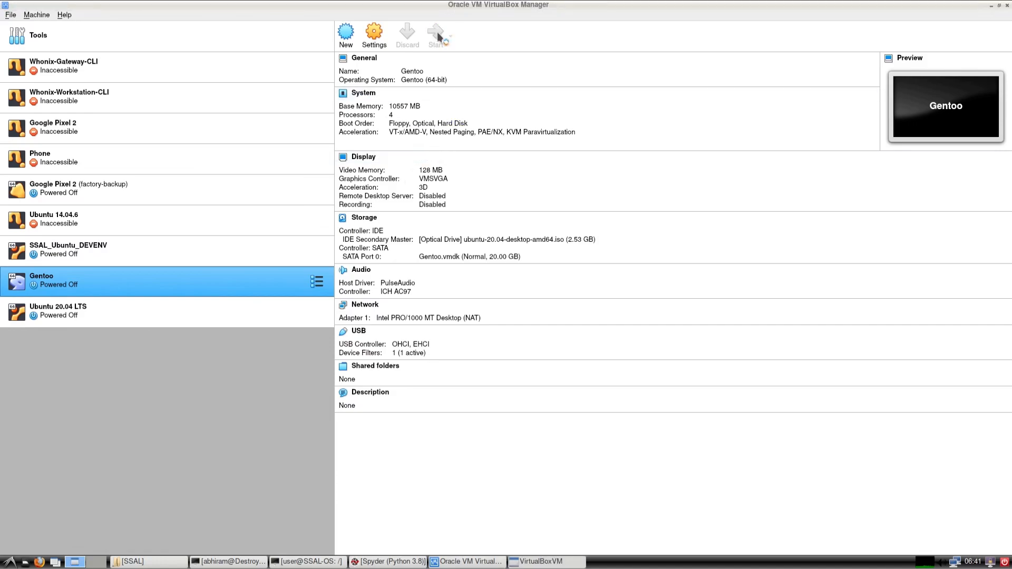
pyautogui.click(437, 34)
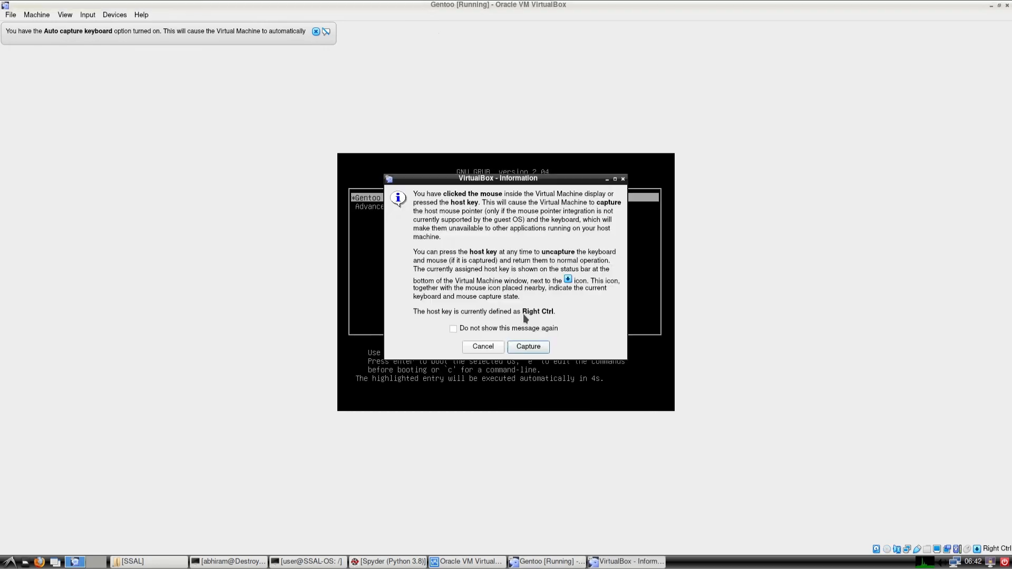
pyautogui.click(527, 347)
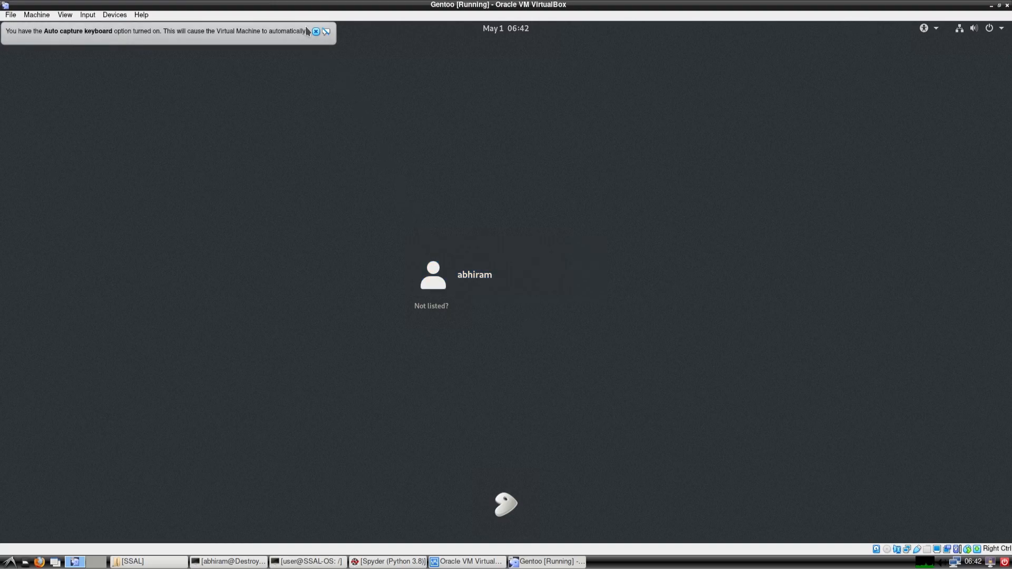
# Step: Dismiss the auto-capture notice, choose the user account and enter its password
pyautogui.click(316, 31)
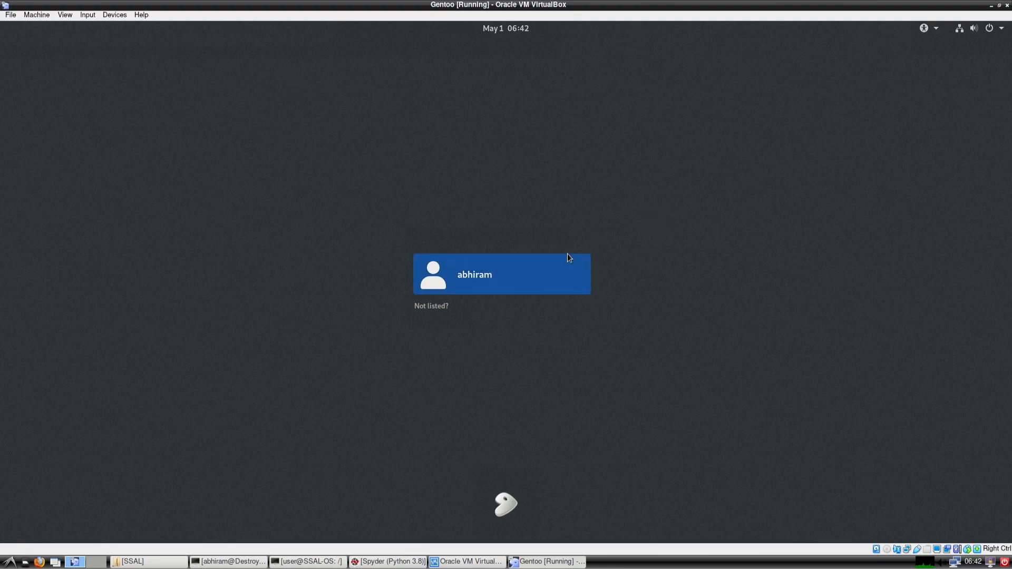
pyautogui.moveTo(573, 468)
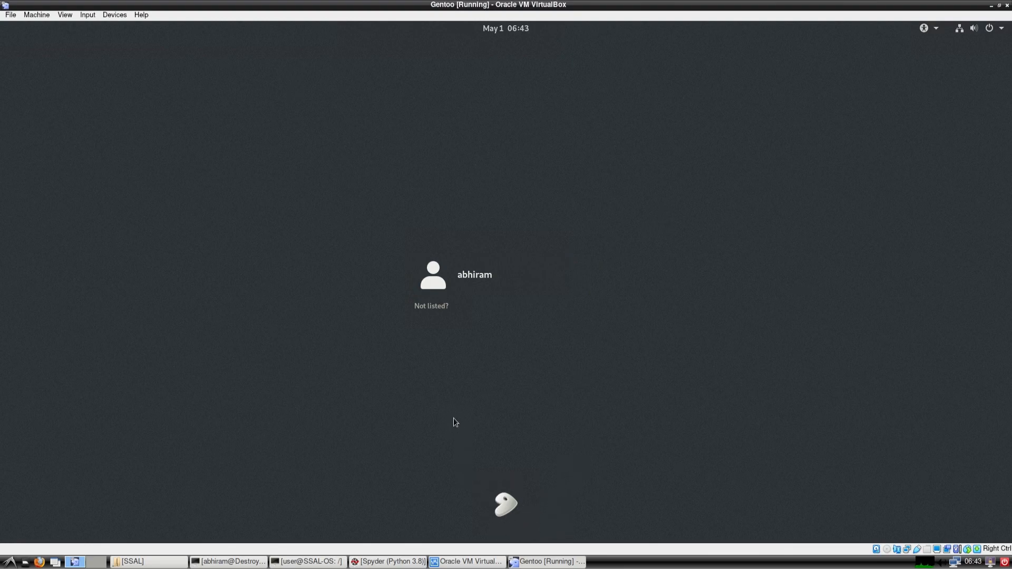
pyautogui.moveTo(461, 349)
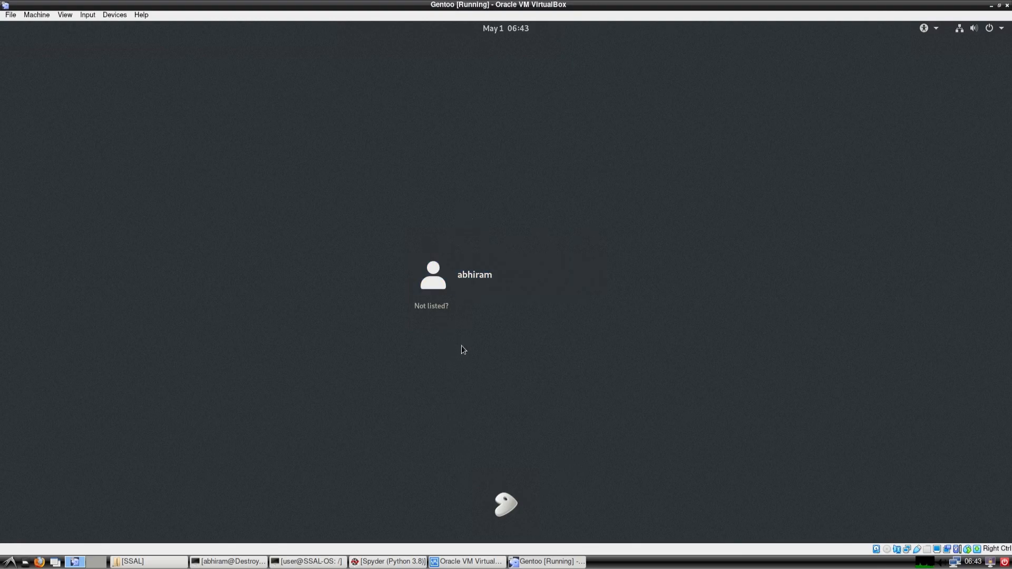
pyautogui.click(475, 274)
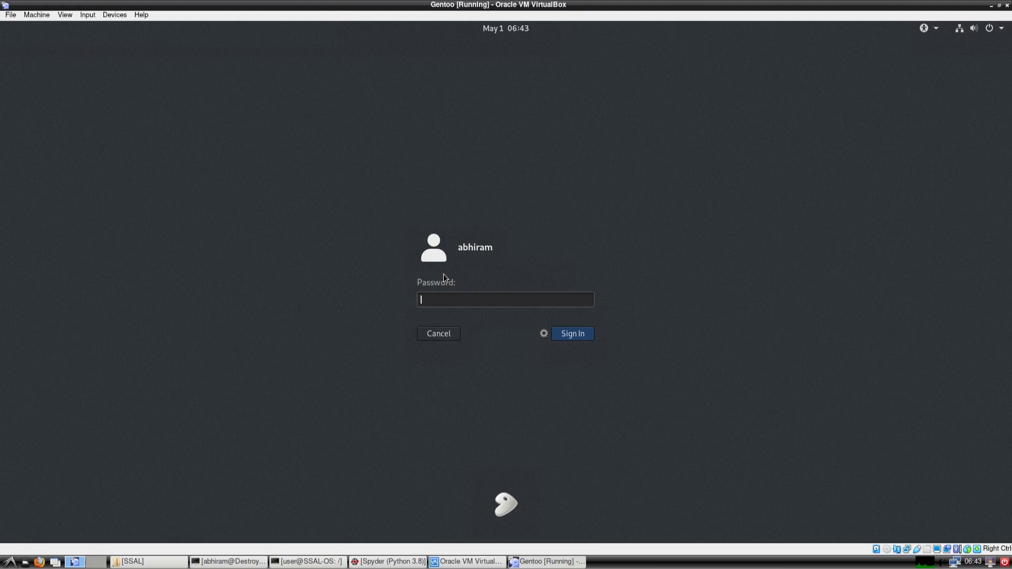
pyautogui.write('****')
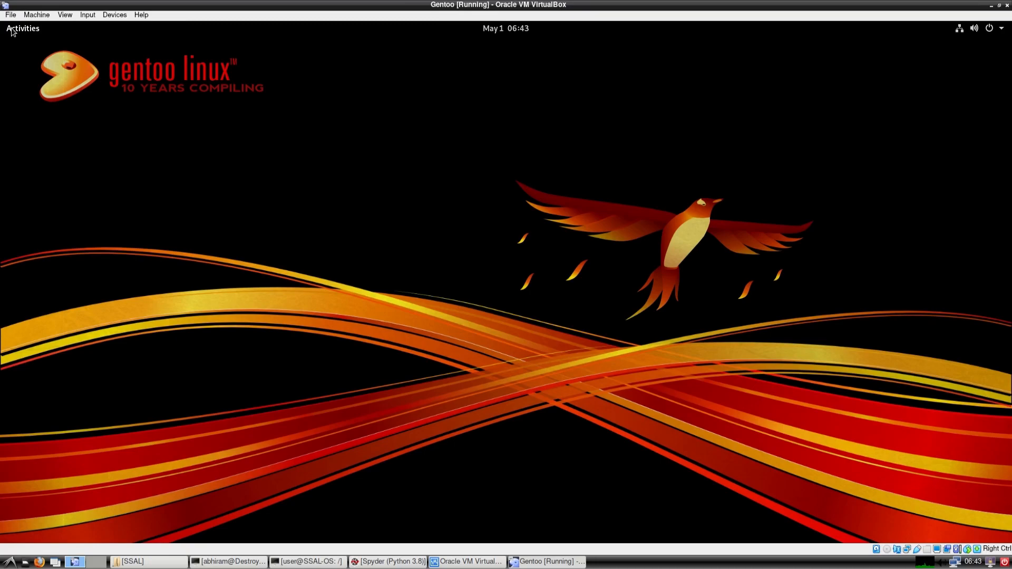
# Step: Open Activities, show the app grid, and switch between All and Frequent apps
pyautogui.click(22, 28)
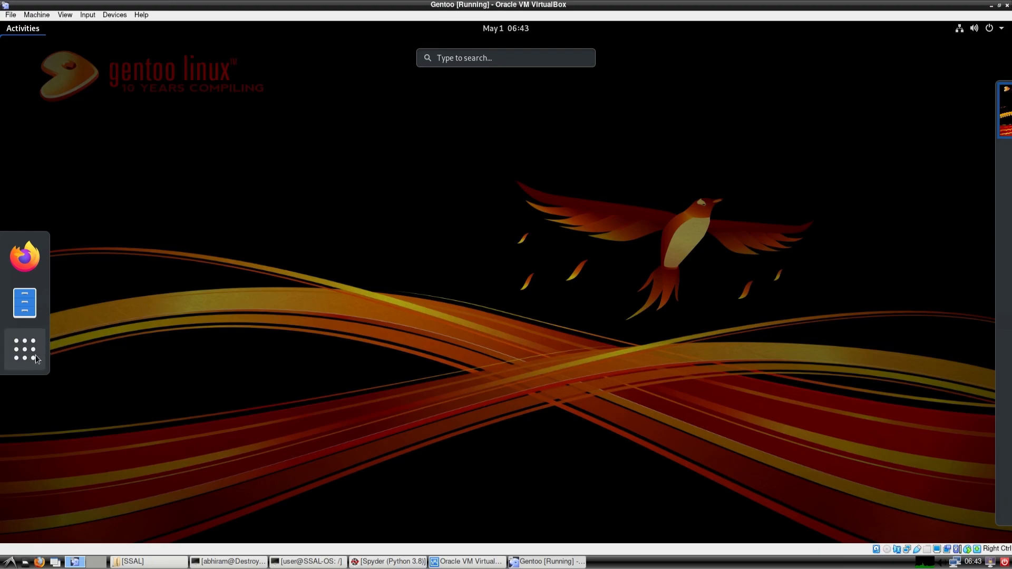
pyautogui.click(23, 349)
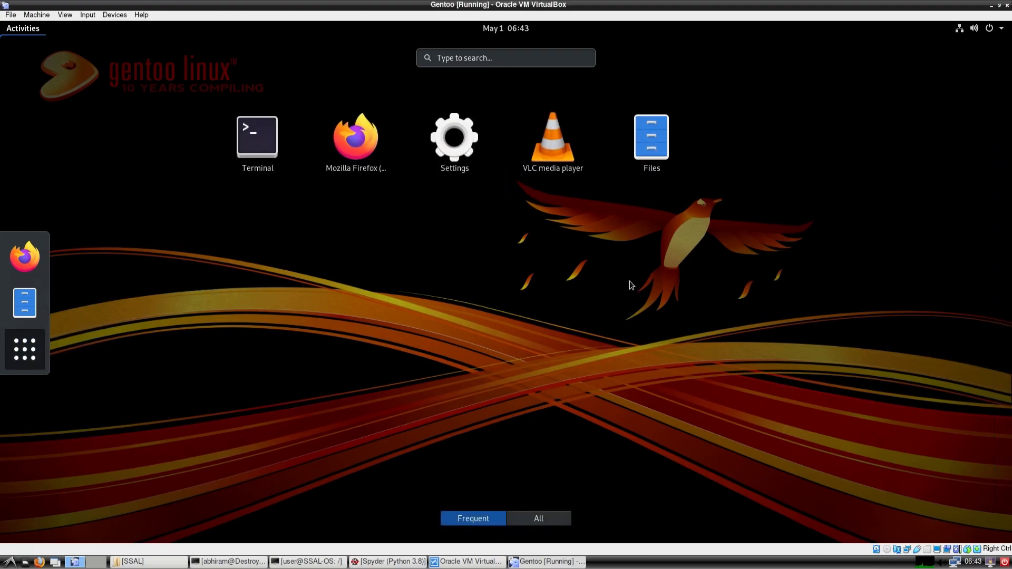
pyautogui.moveTo(513, 533)
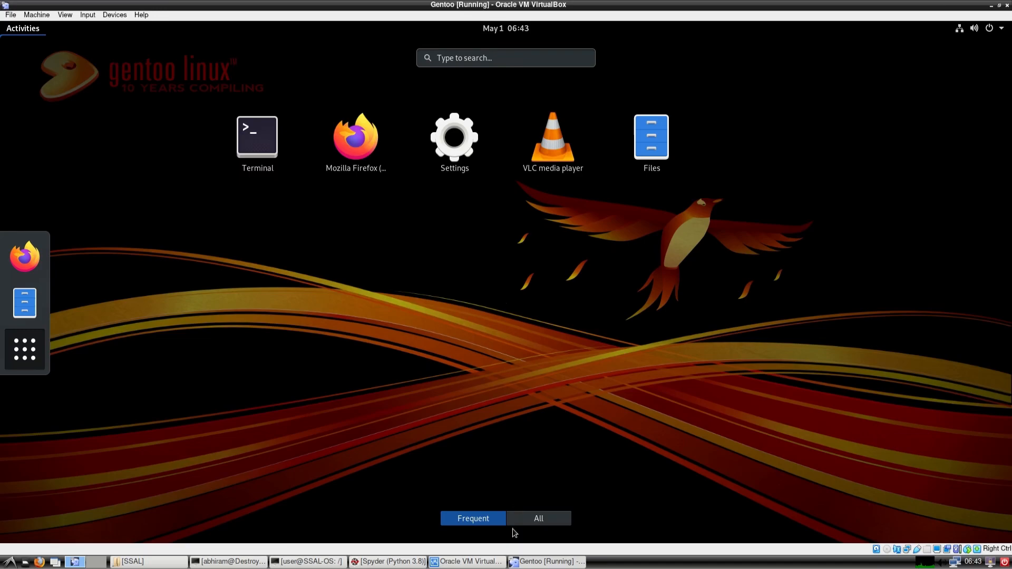
pyautogui.click(537, 518)
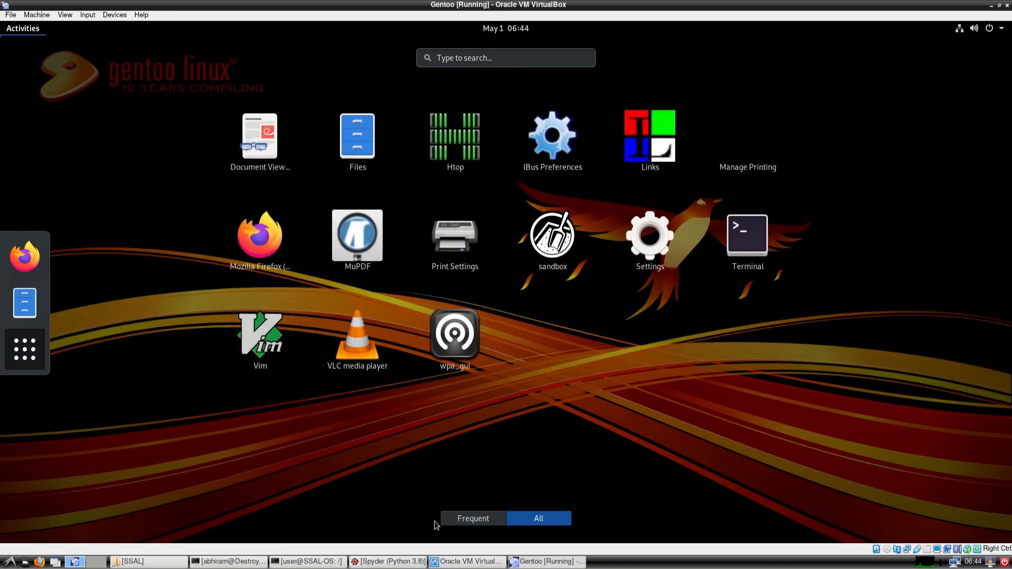
pyautogui.click(473, 519)
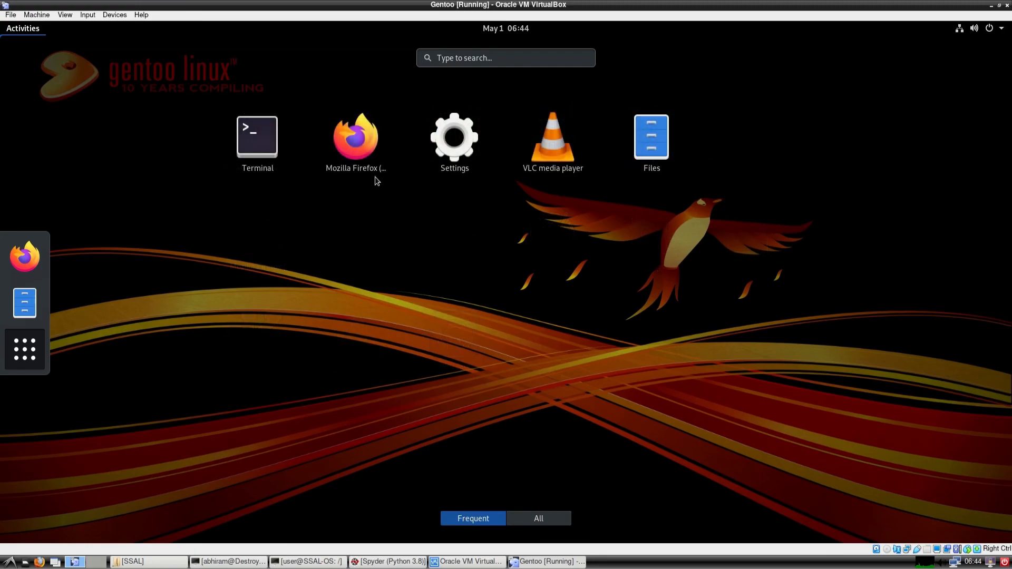
pyautogui.moveTo(356, 138)
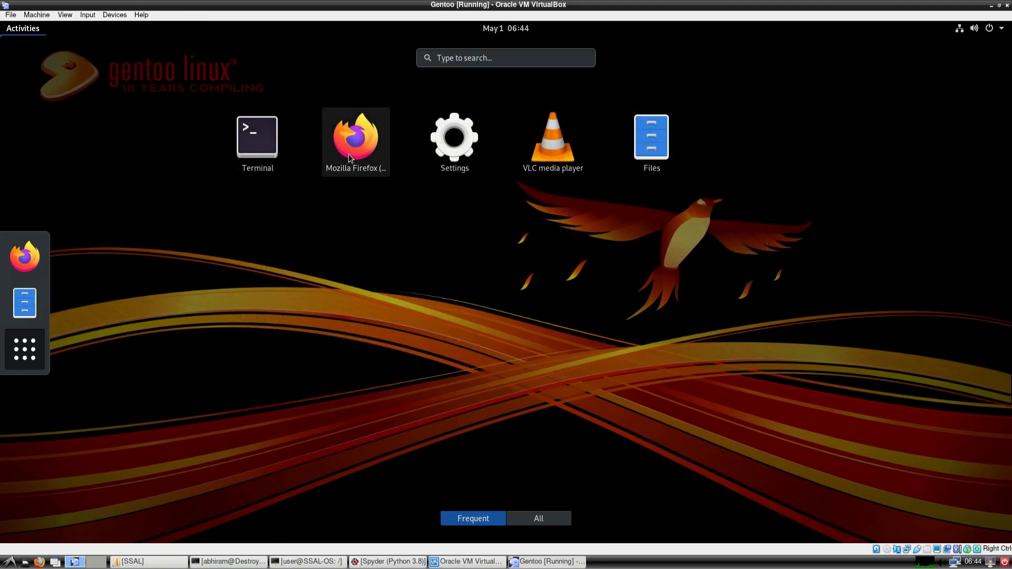
pyautogui.moveTo(354, 173)
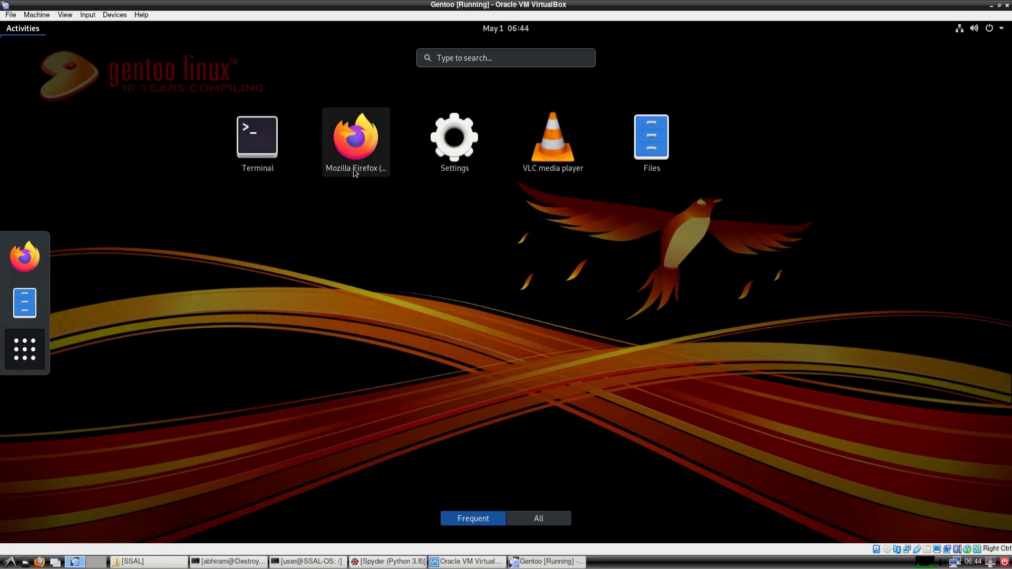
pyautogui.moveTo(344, 160)
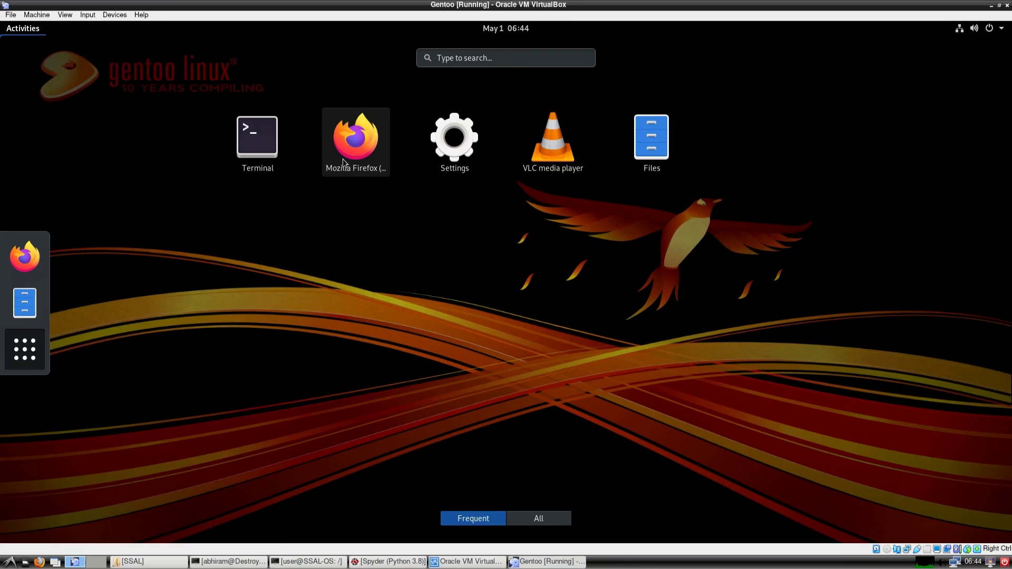
pyautogui.moveTo(344, 155)
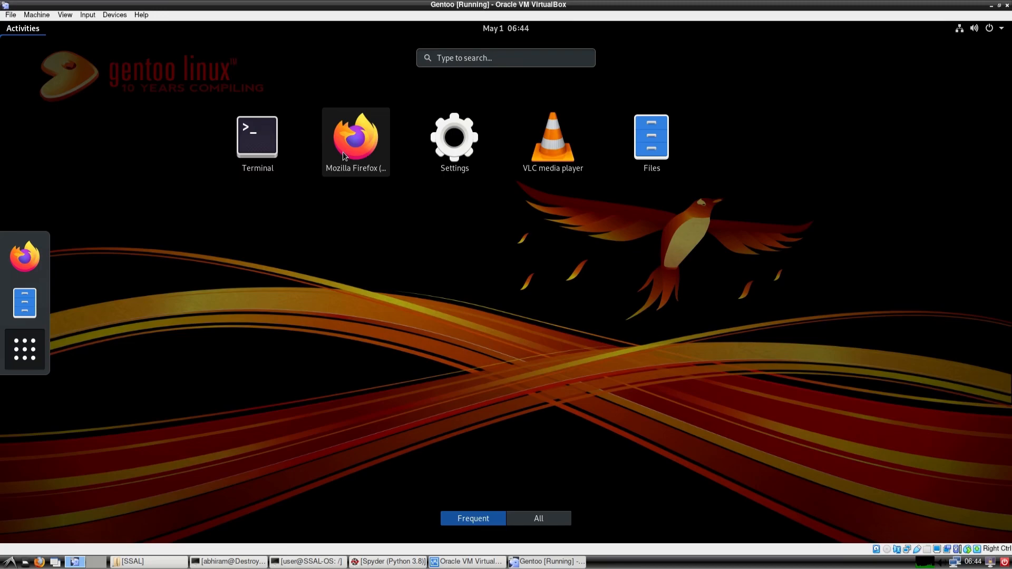
pyautogui.moveTo(393, 149)
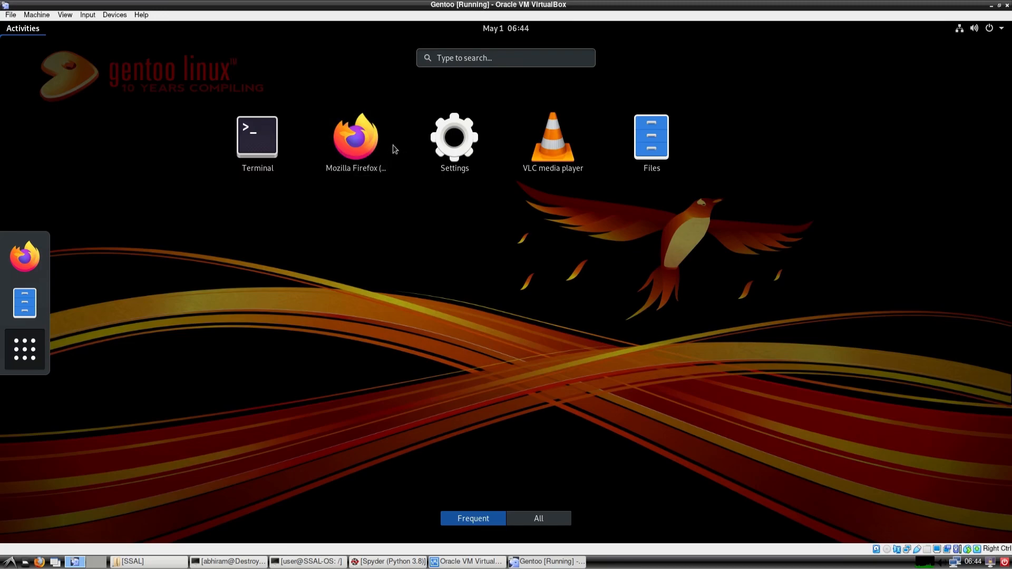
pyautogui.moveTo(484, 204)
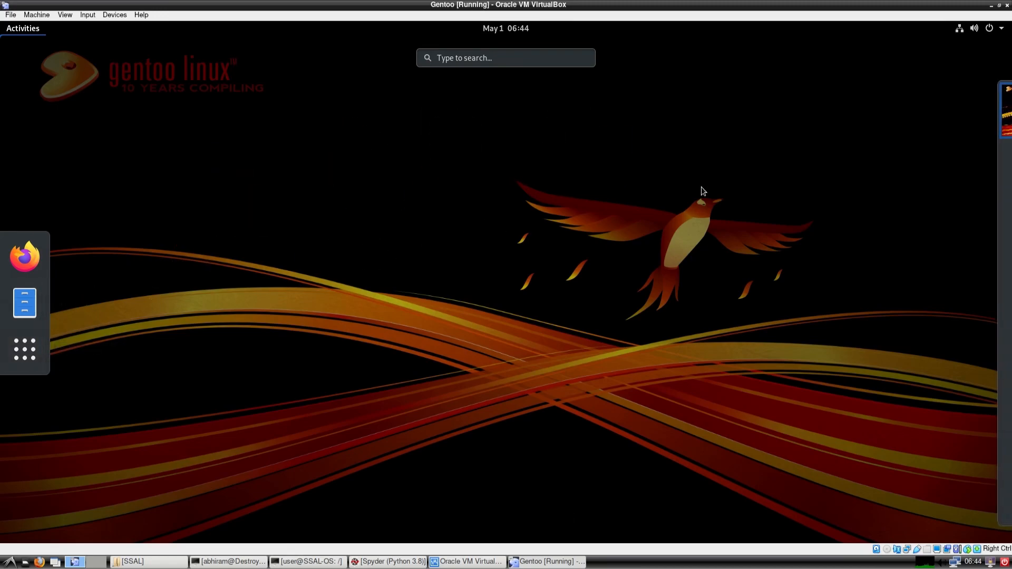
# Step: Open GNOME Settings from the top-right system menu
pyautogui.click(989, 28)
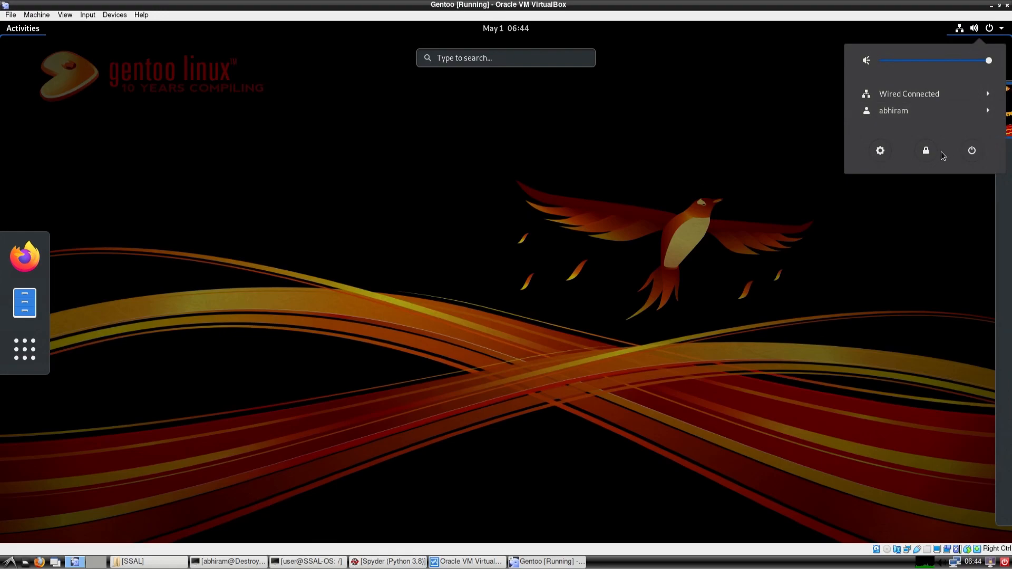
pyautogui.moveTo(946, 137)
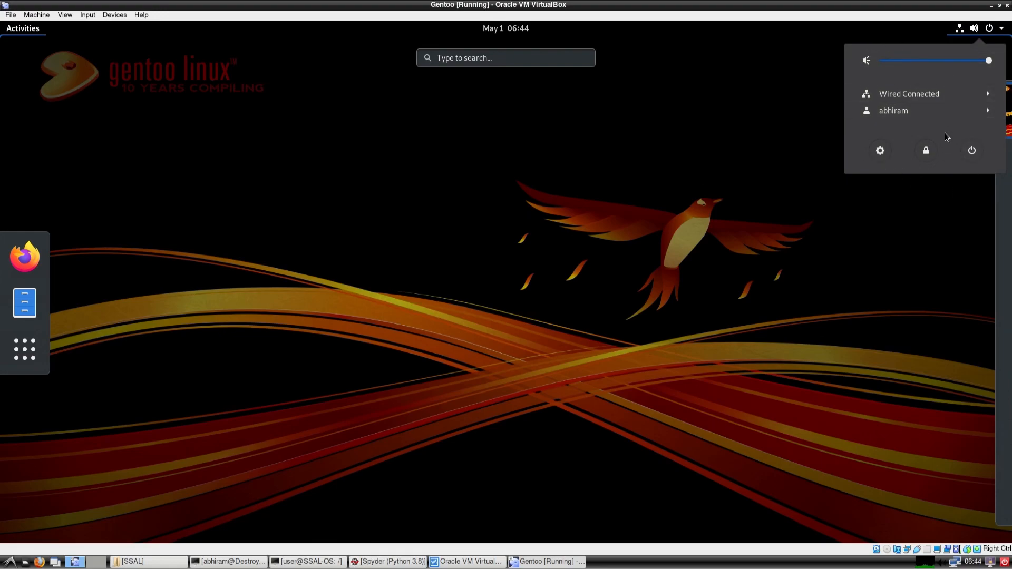
pyautogui.moveTo(813, 49)
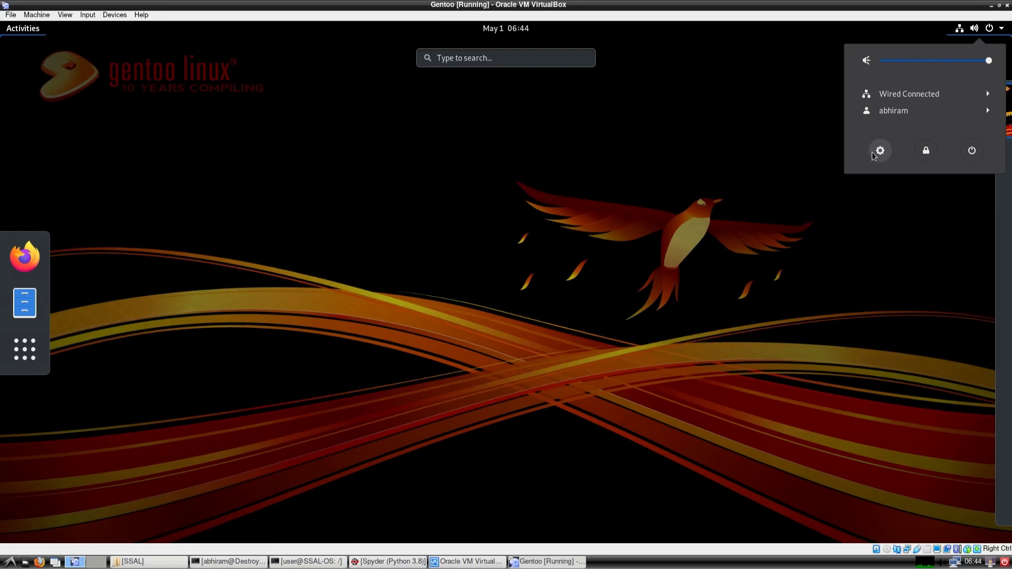
pyautogui.click(879, 151)
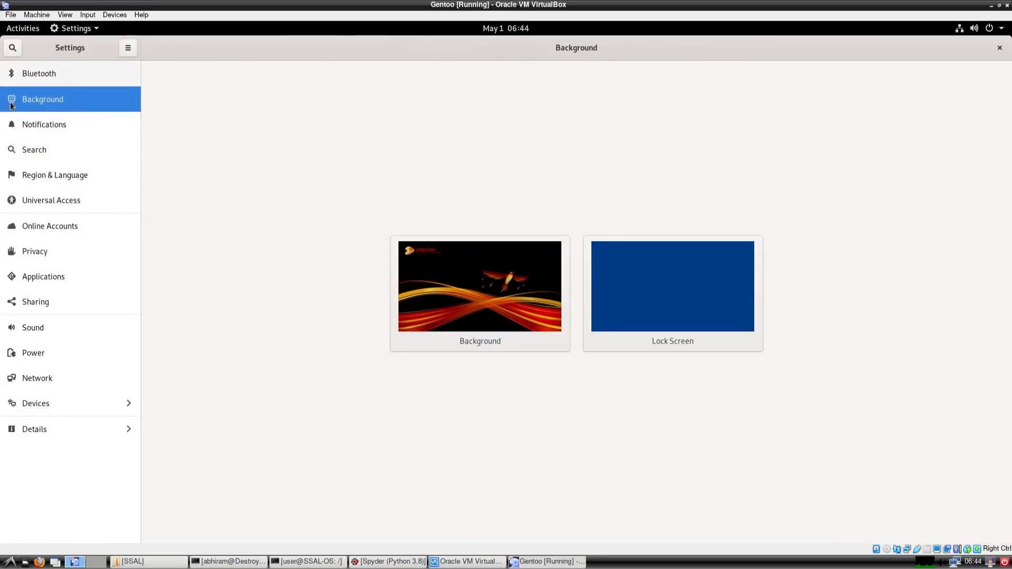
# Step: Browse the Notifications, Search, Network, Bluetooth, Devices and Color pages, then go back
pyautogui.click(44, 124)
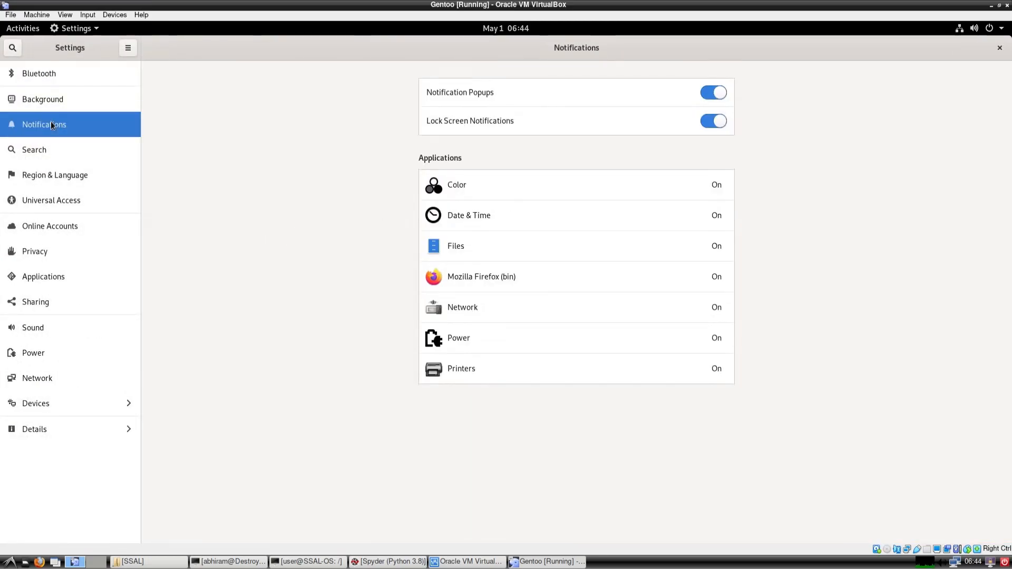
pyautogui.click(34, 149)
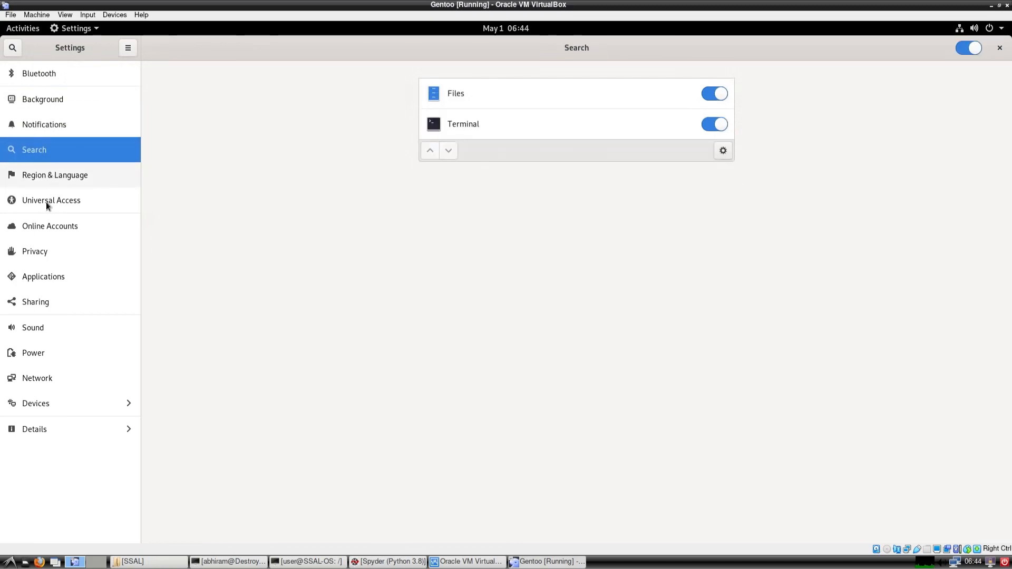
pyautogui.click(37, 377)
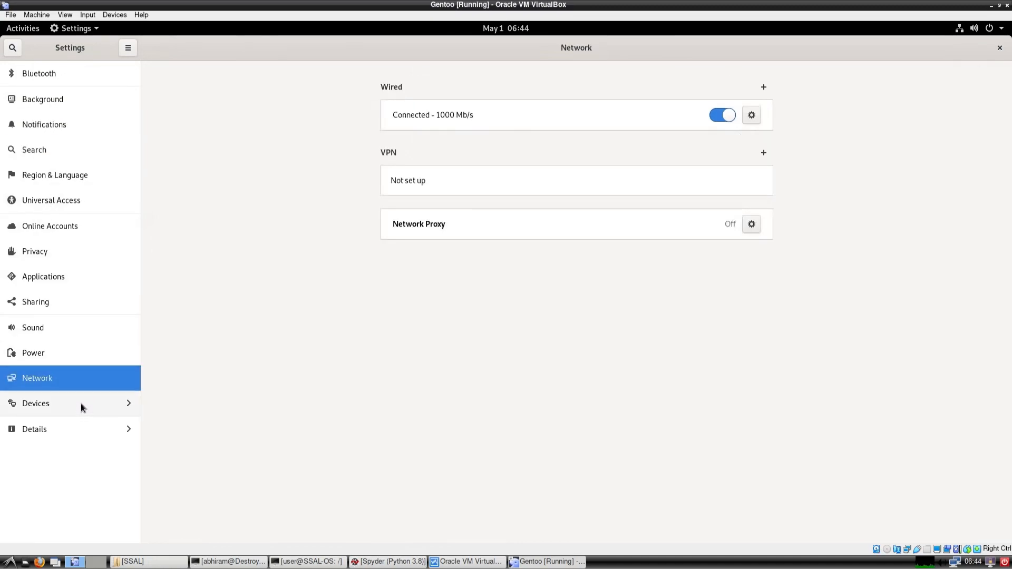
pyautogui.click(36, 404)
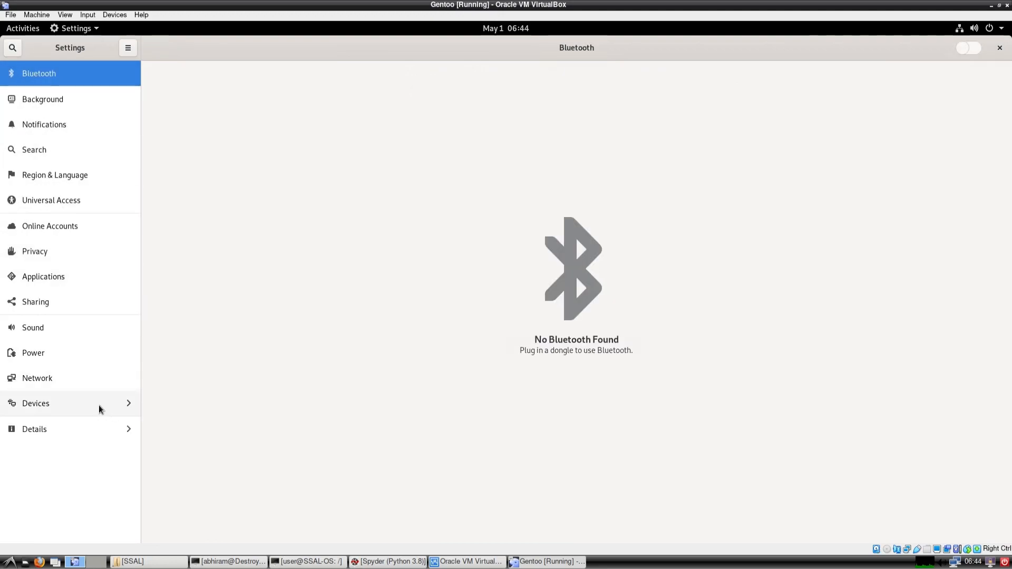
pyautogui.click(35, 403)
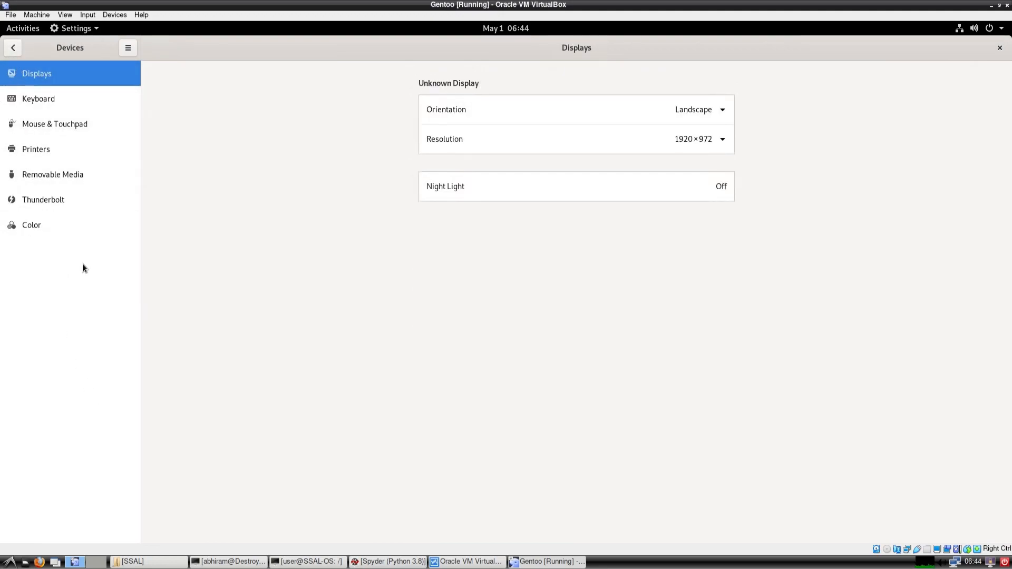
pyautogui.click(31, 224)
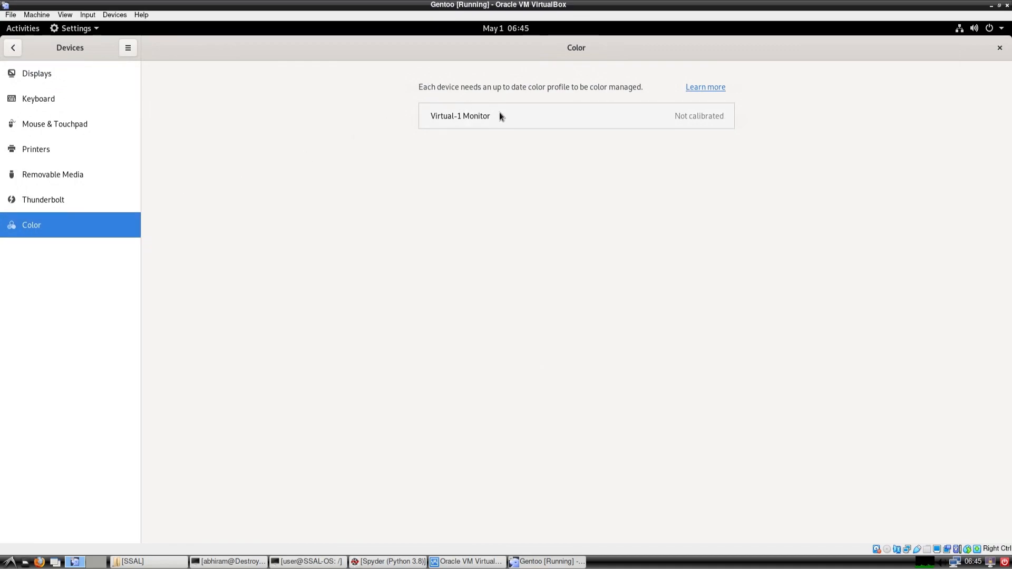
pyautogui.click(460, 116)
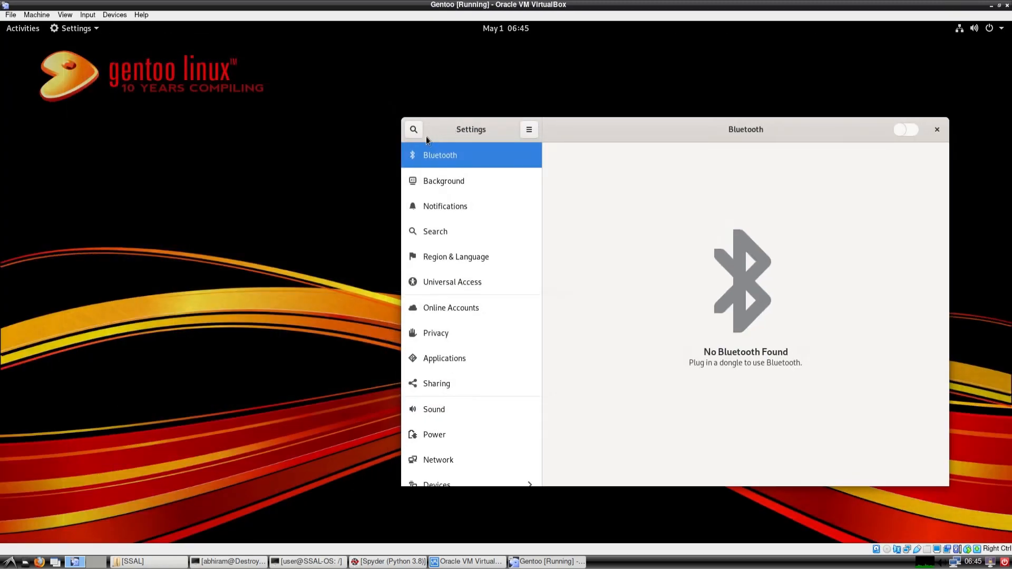
pyautogui.moveTo(26, 46)
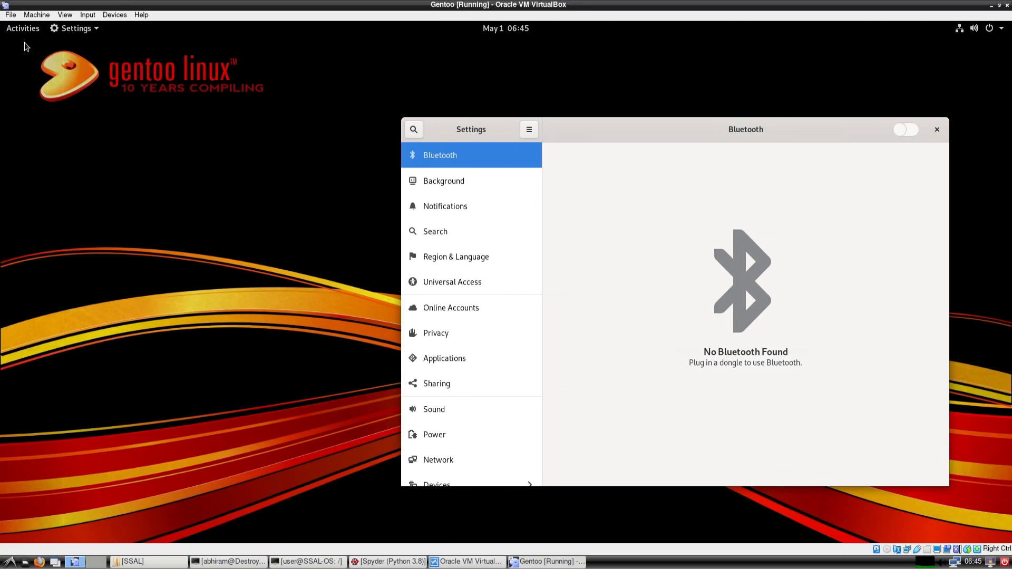
pyautogui.moveTo(516, 70)
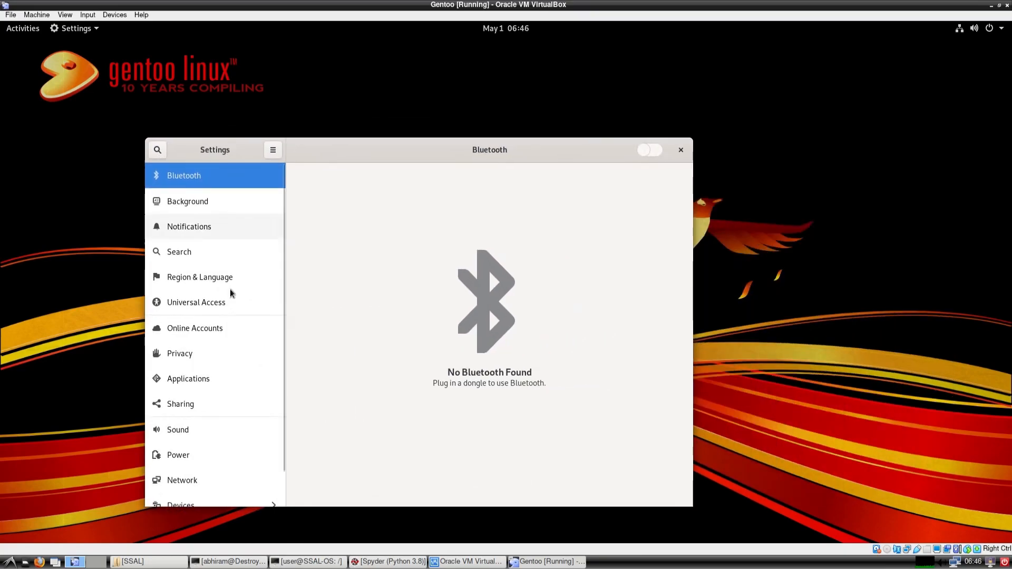
# Step: Scroll the Settings sidebar down to show Details
pyautogui.scroll(-3)
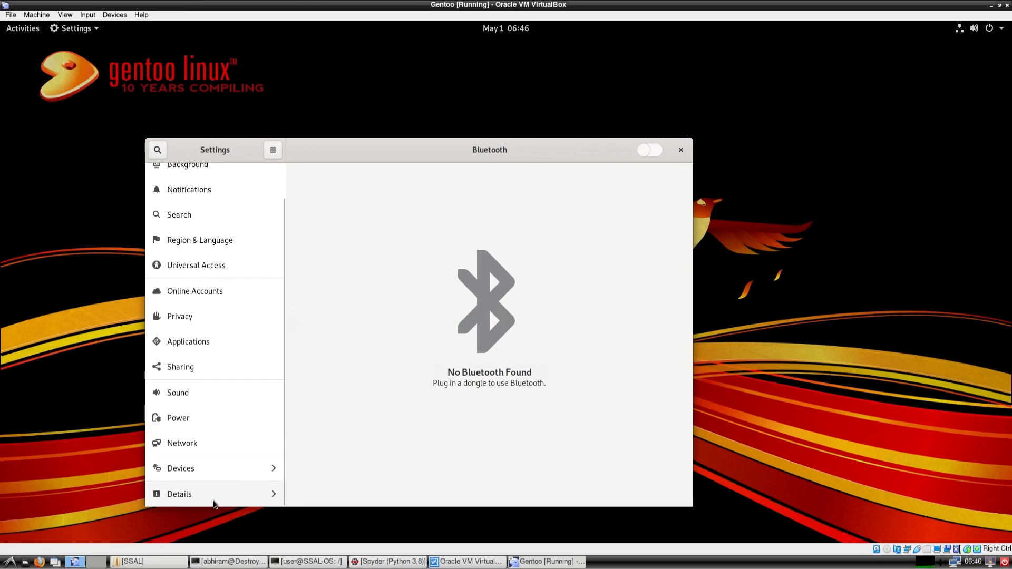
pyautogui.click(179, 494)
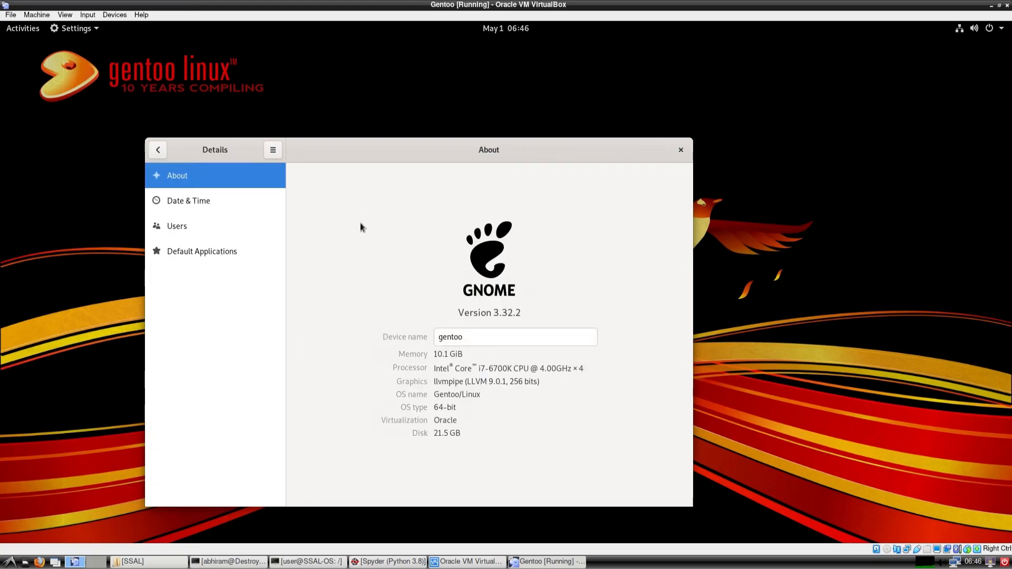
pyautogui.moveTo(413, 386)
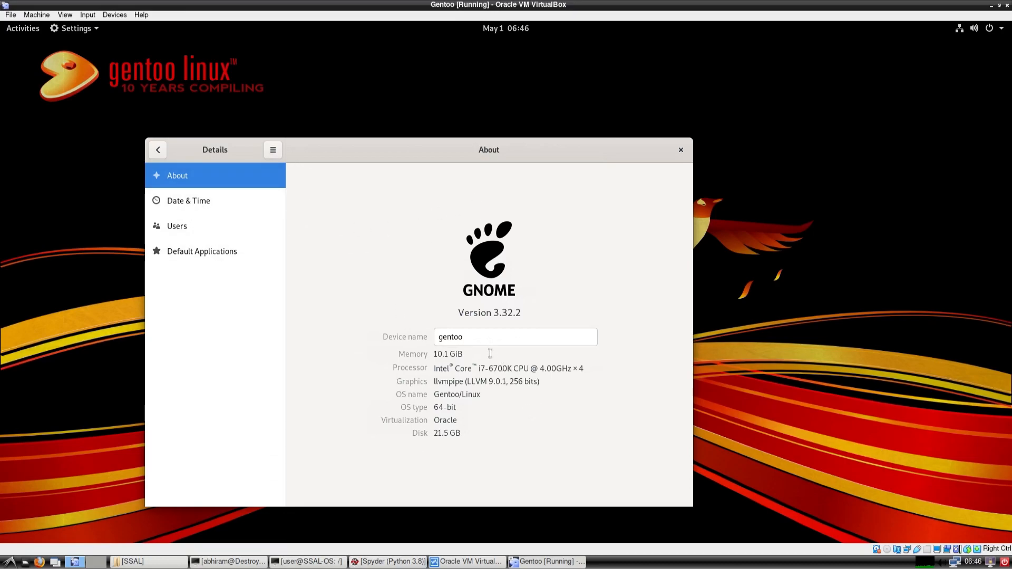
pyautogui.moveTo(531, 316)
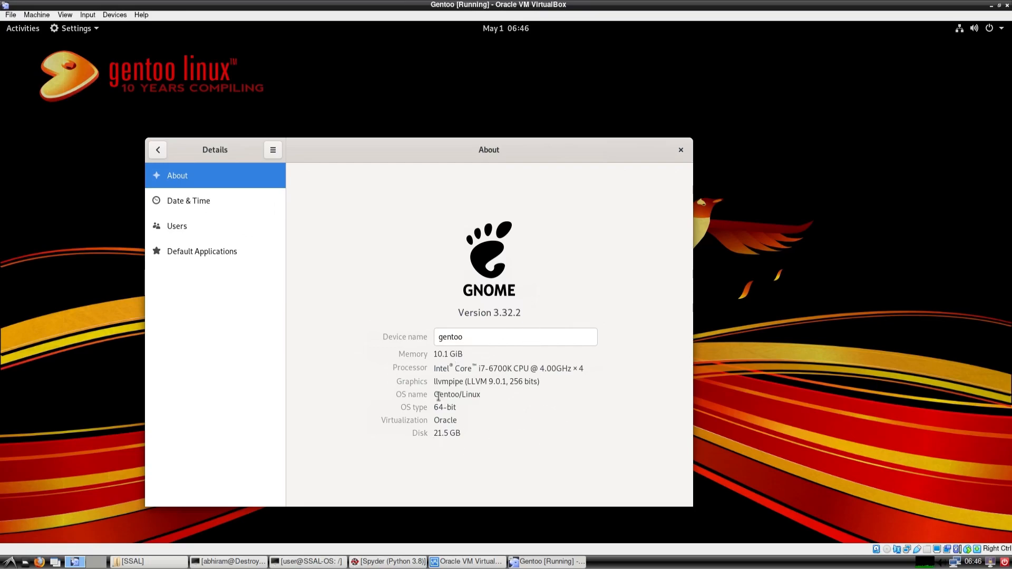
pyautogui.doubleClick(458, 395)
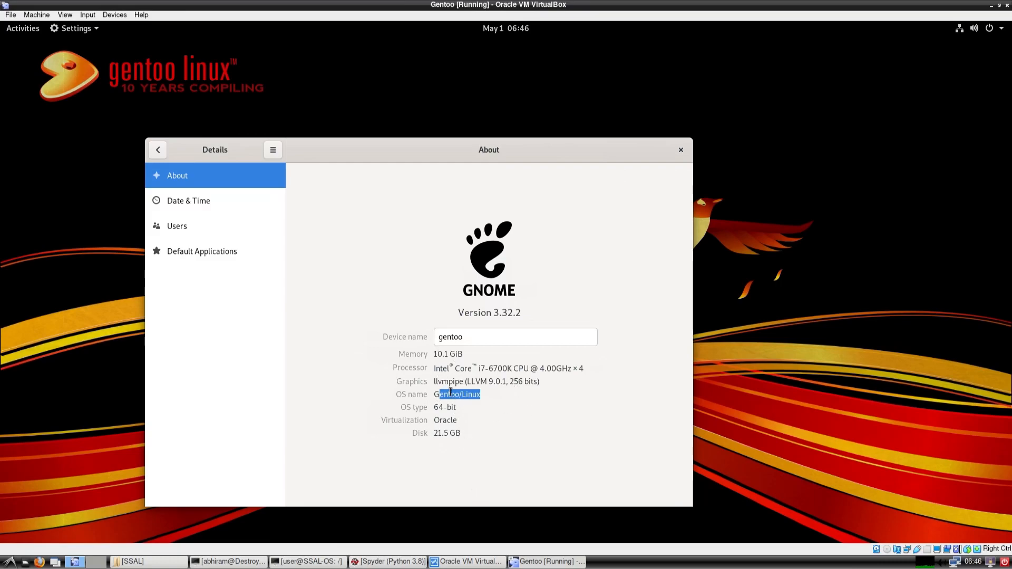
pyautogui.doubleClick(448, 381)
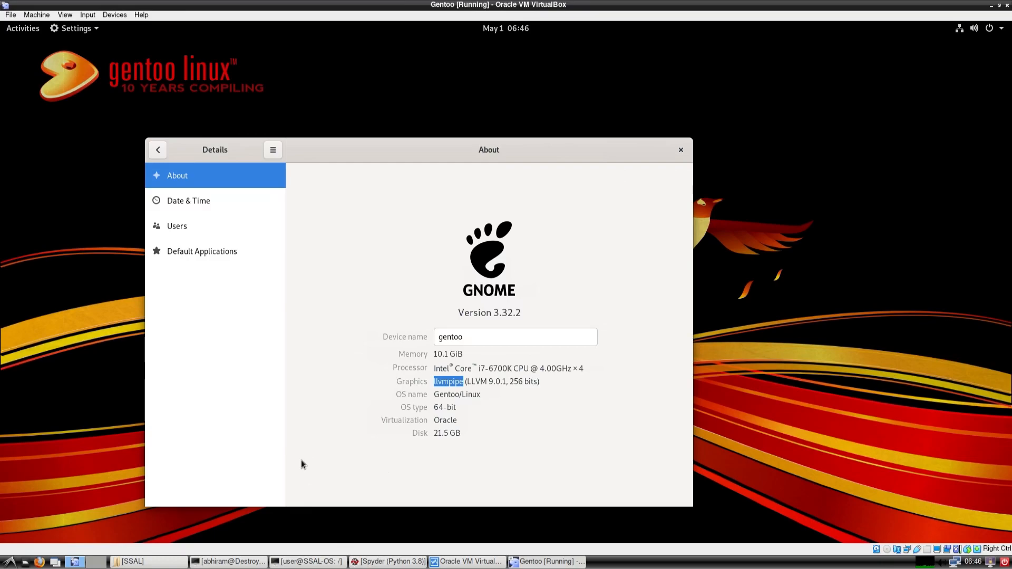
pyautogui.moveTo(299, 461)
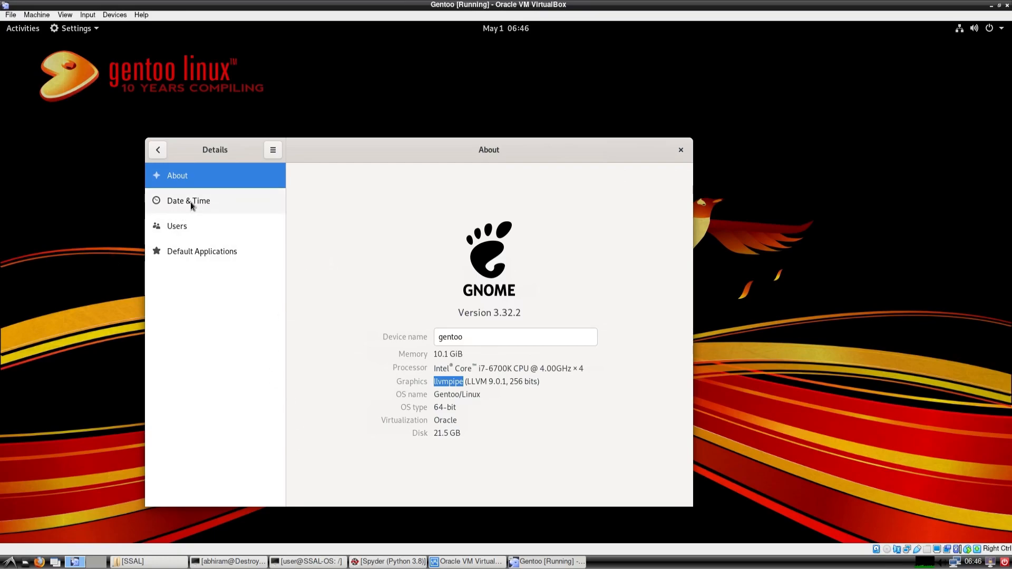
pyautogui.click(176, 226)
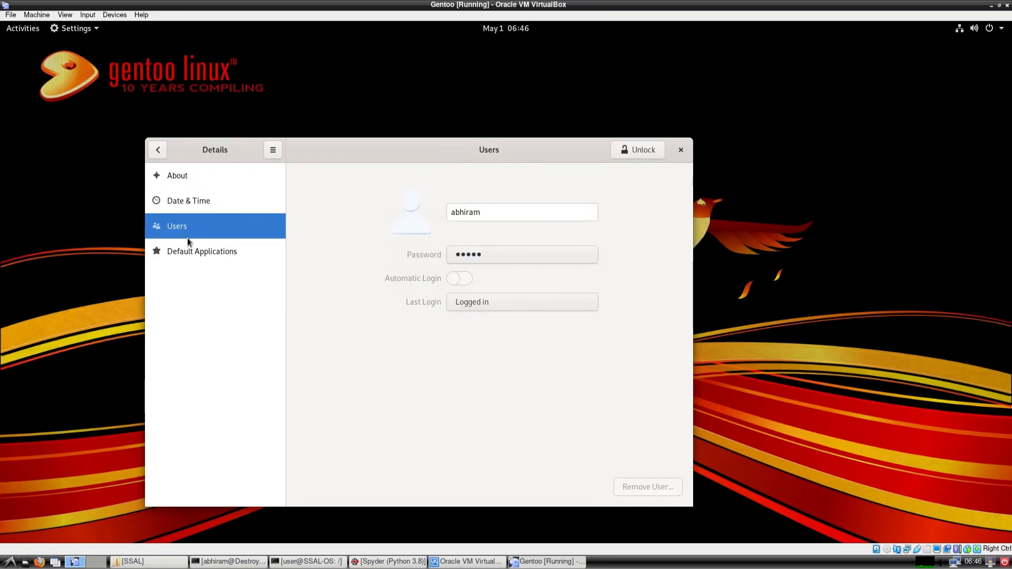
pyautogui.click(202, 251)
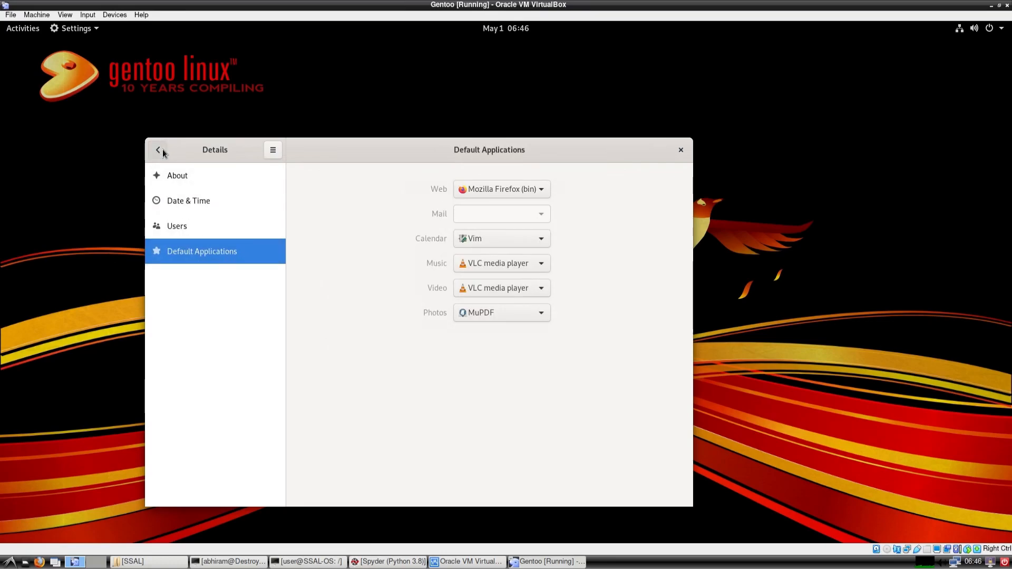
pyautogui.click(158, 149)
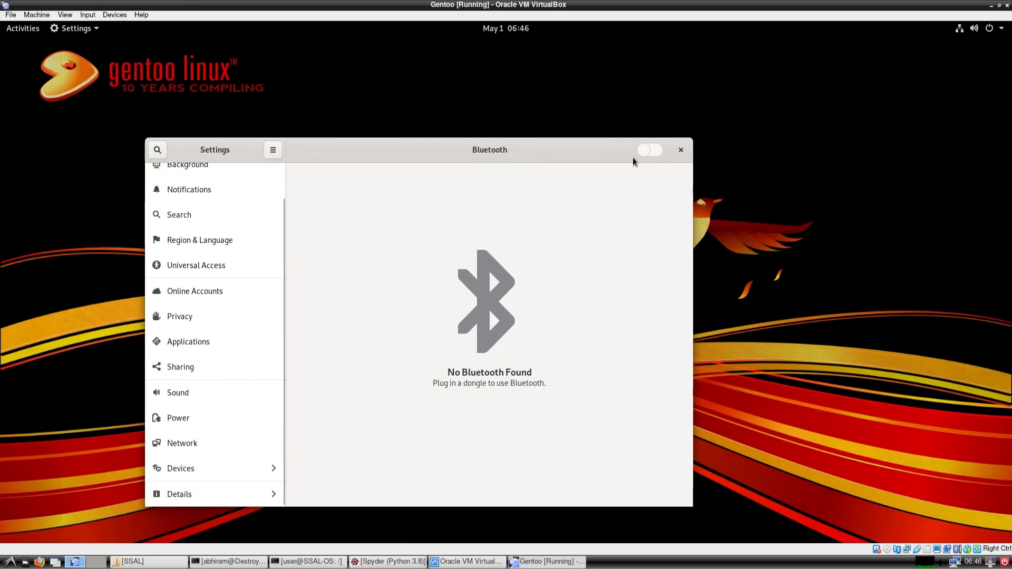
pyautogui.moveTo(681, 150)
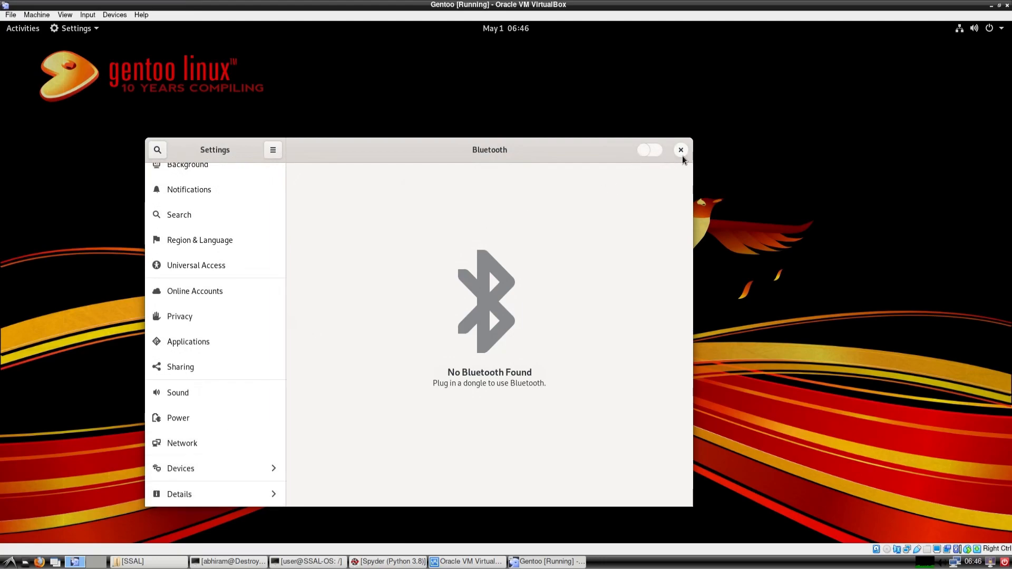
# Step: Close the Settings window and reopen the Activities overview
pyautogui.click(680, 149)
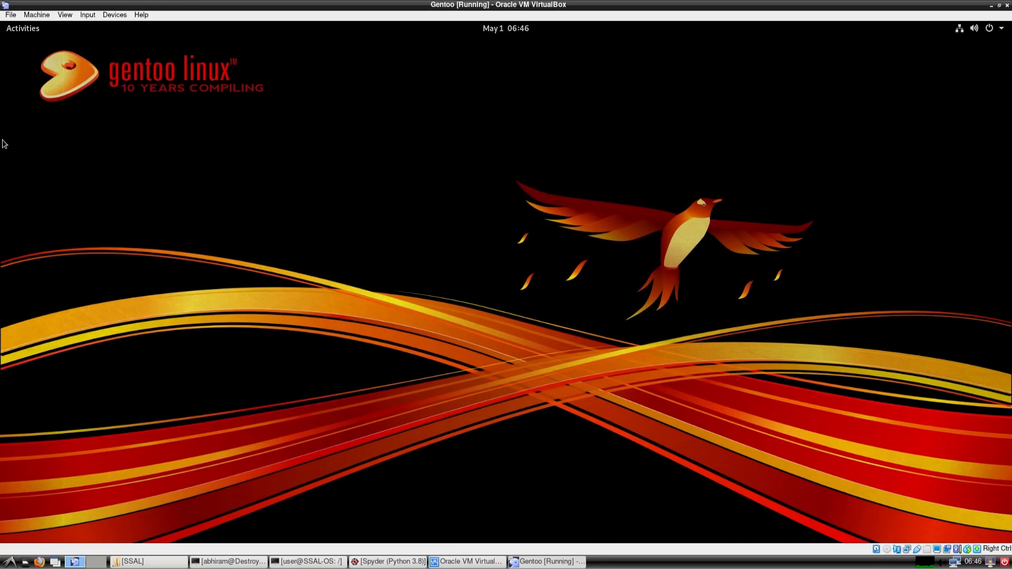
pyautogui.moveTo(17, 149)
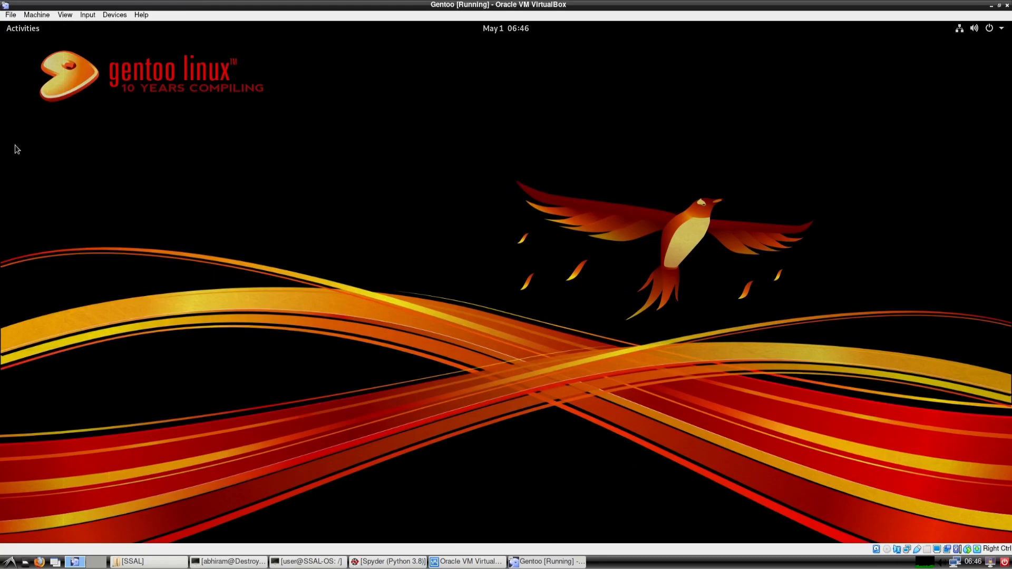
pyautogui.moveTo(8, 83)
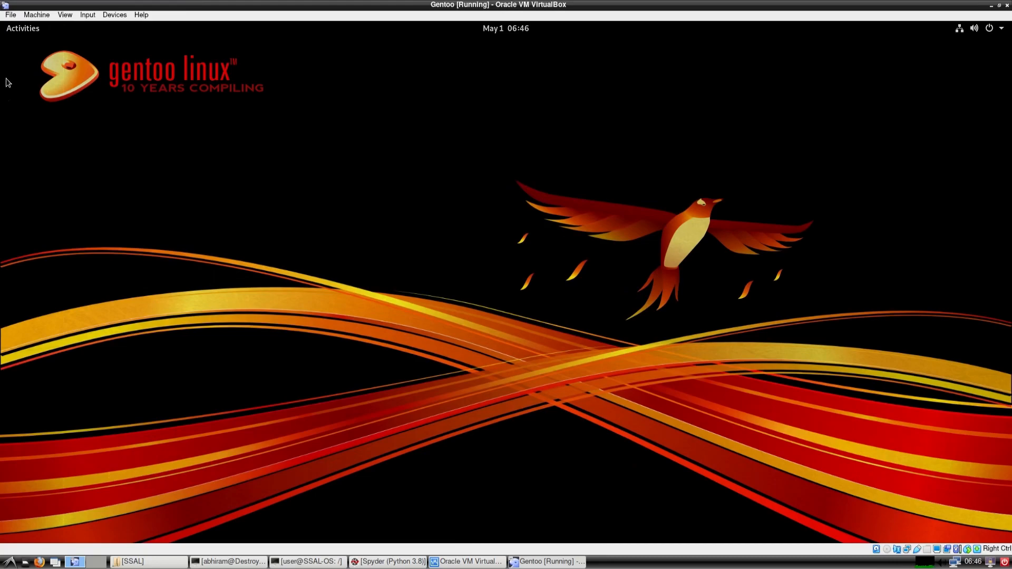
pyautogui.click(22, 28)
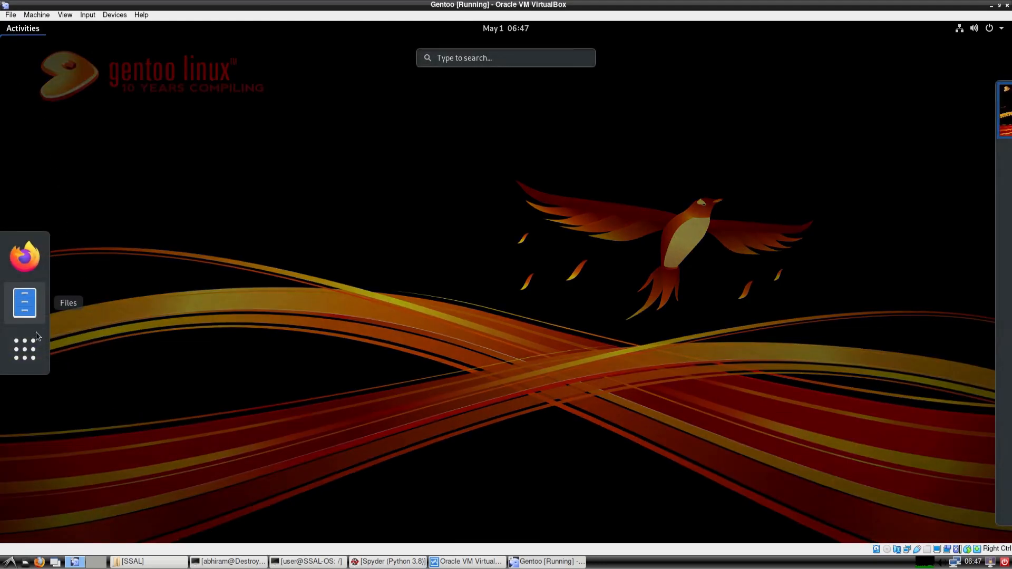
pyautogui.click(24, 349)
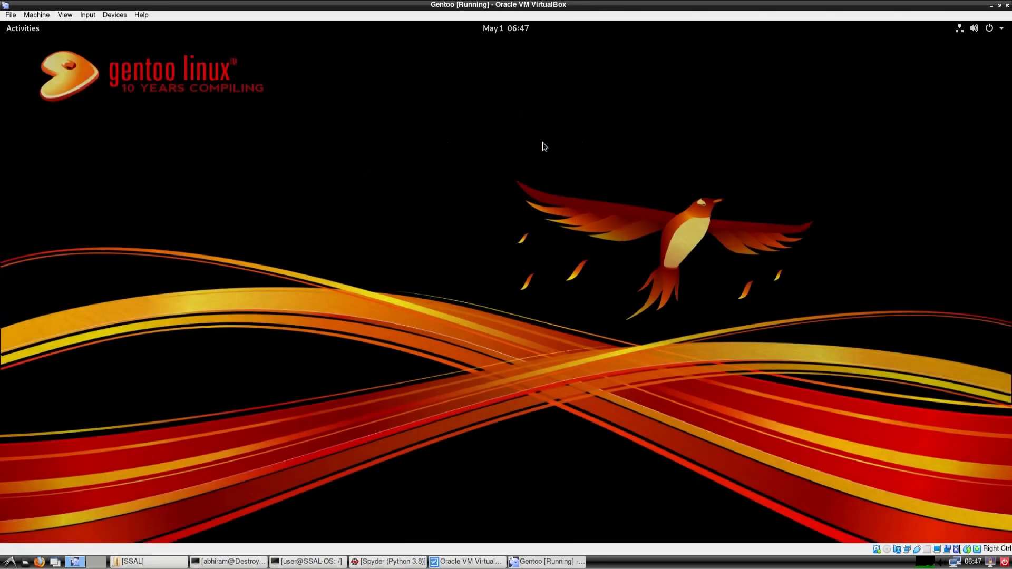
pyautogui.click(23, 28)
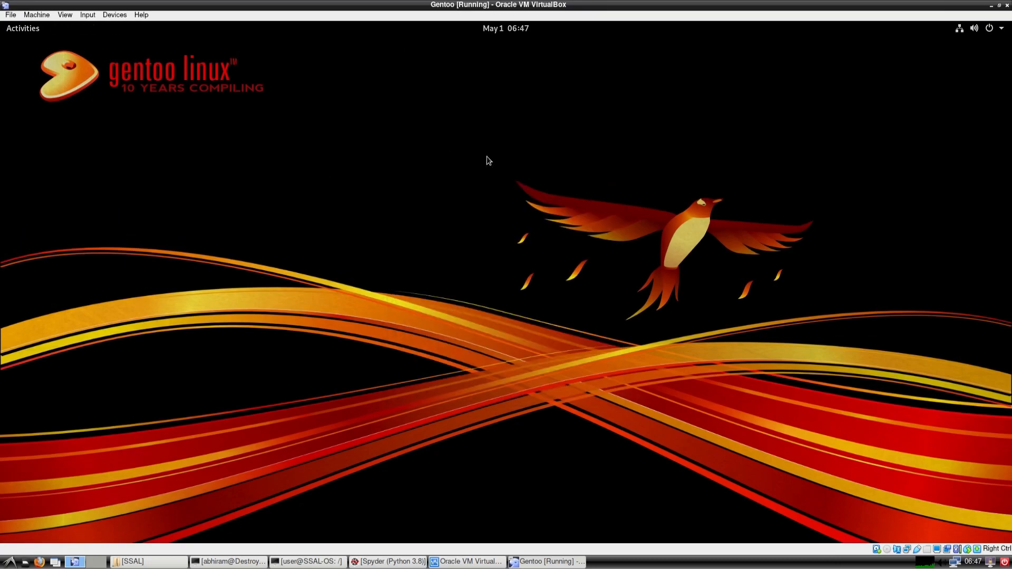
pyautogui.click(22, 28)
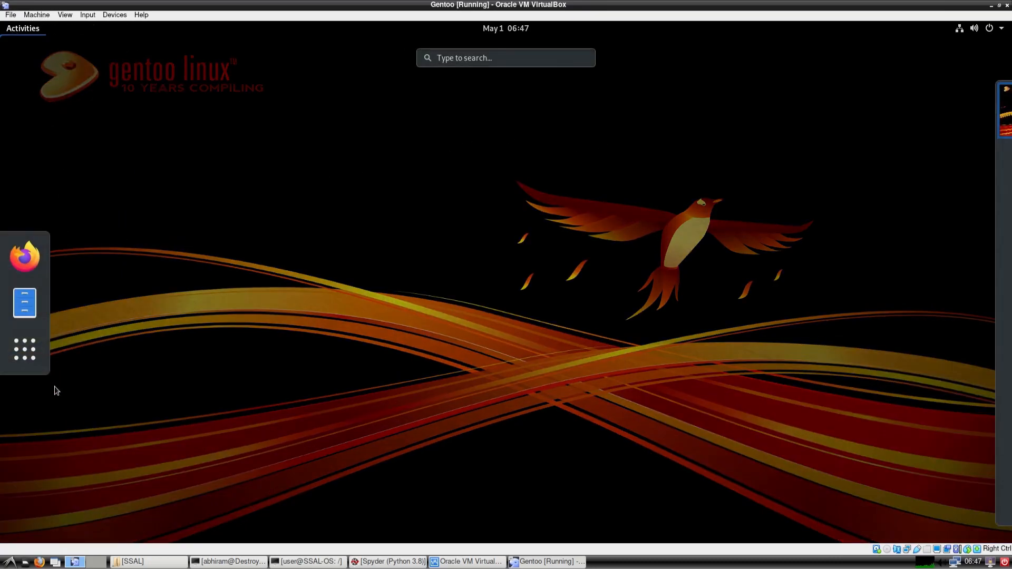
# Step: Launch and reposition a terminal, check the shell with echo $SHELL and list the root directory
pyautogui.click(25, 303)
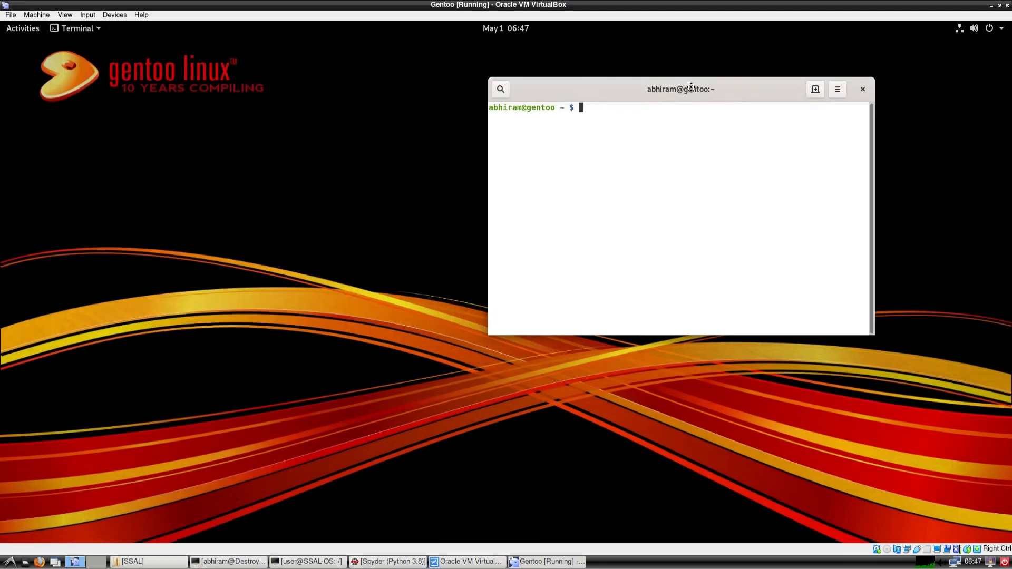
pyautogui.moveTo(680, 89); pyautogui.dragTo(574, 153)
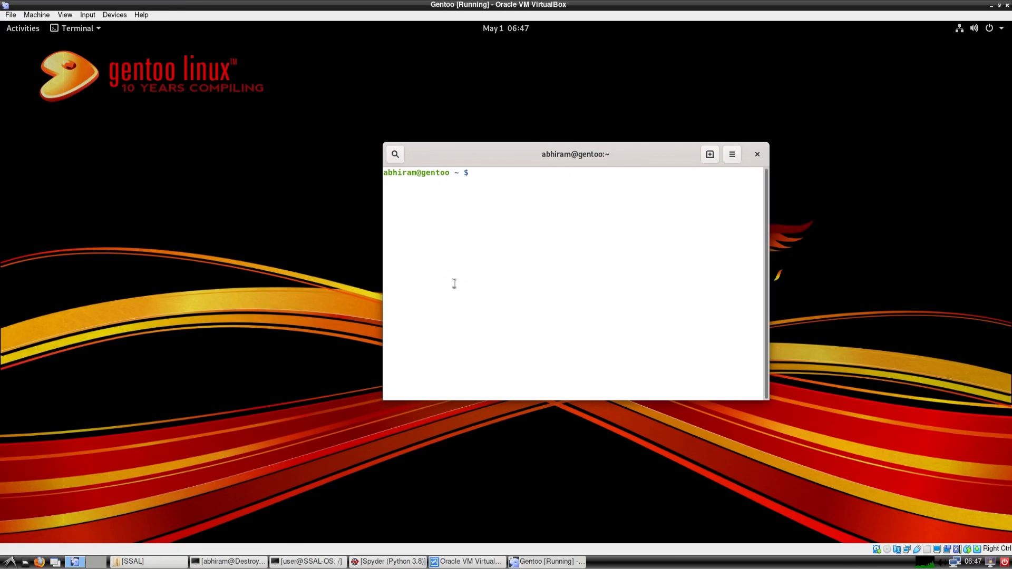
pyautogui.write('wh')
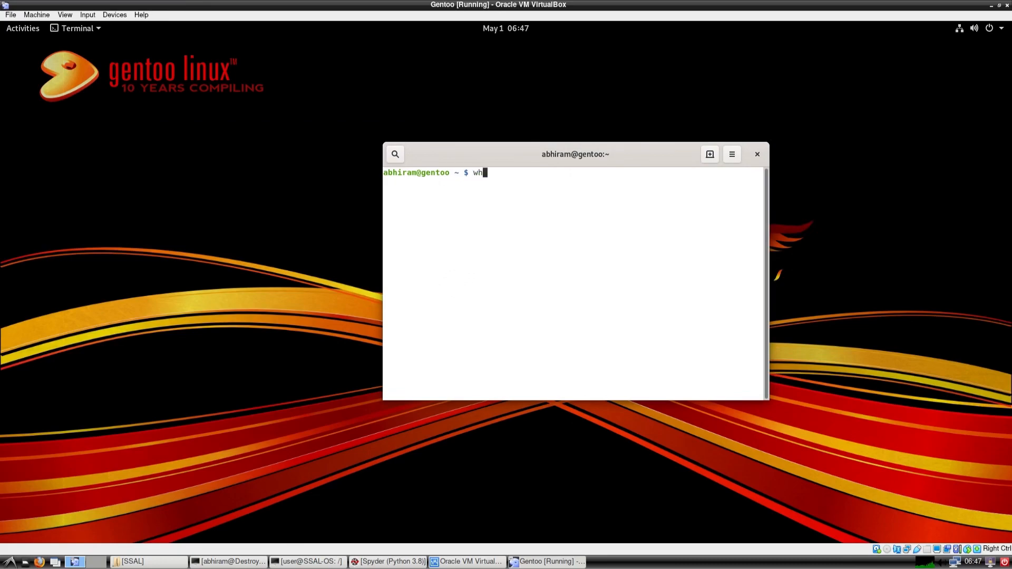
pyautogui.write('c')
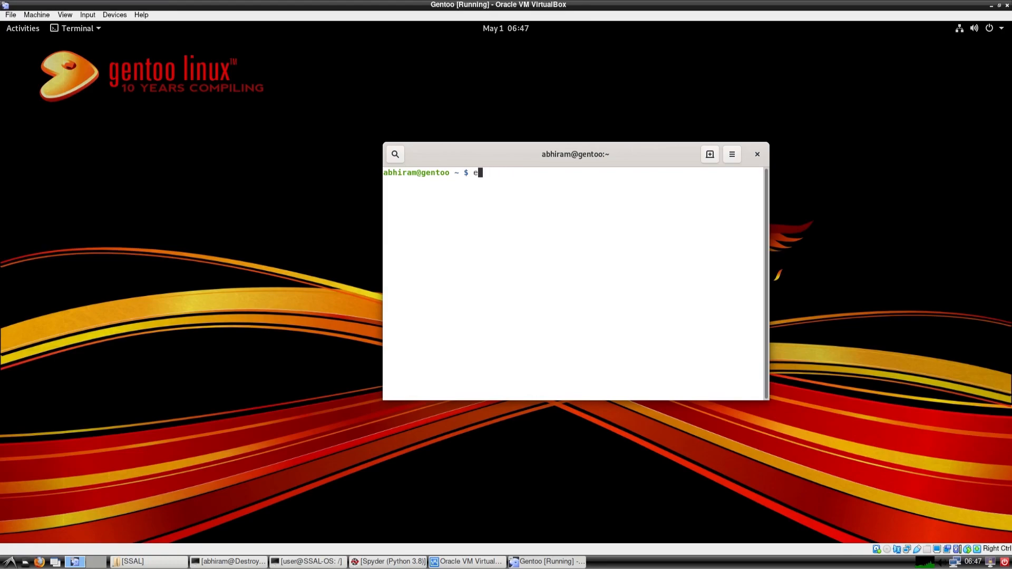
pyautogui.write('cho $')
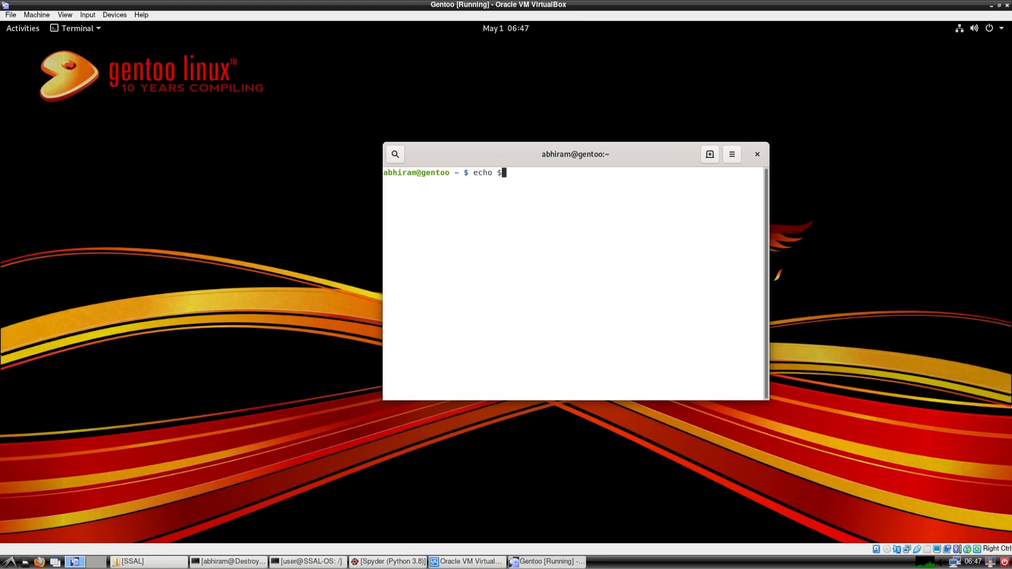
pyautogui.write('SHELL')
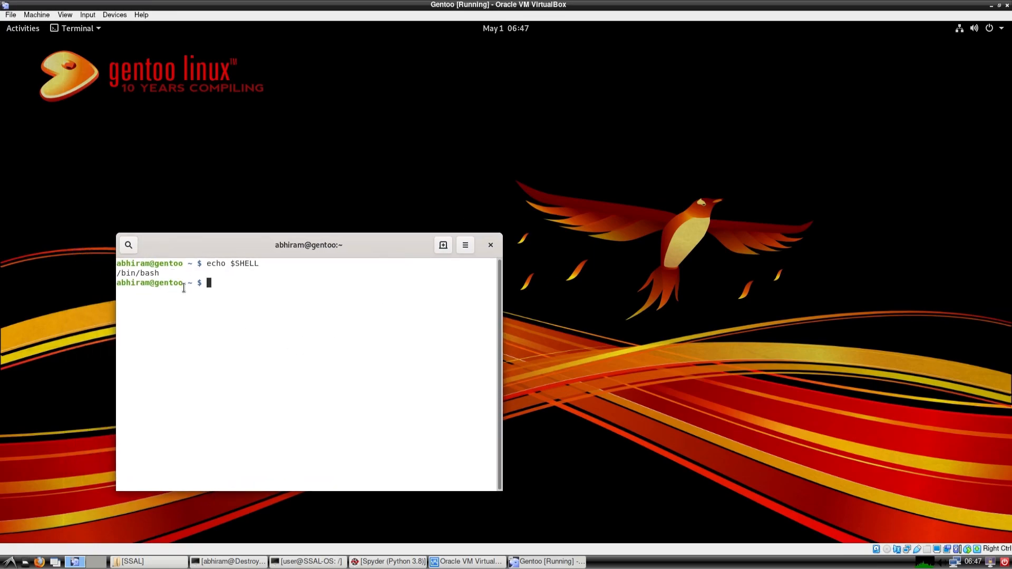
pyautogui.write('cd')
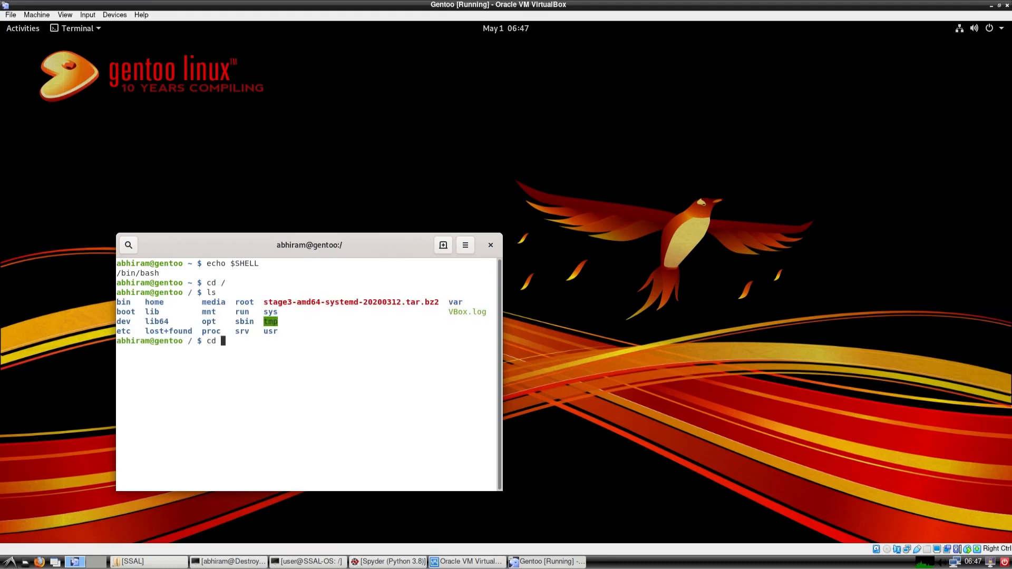
pyautogui.write('rj')
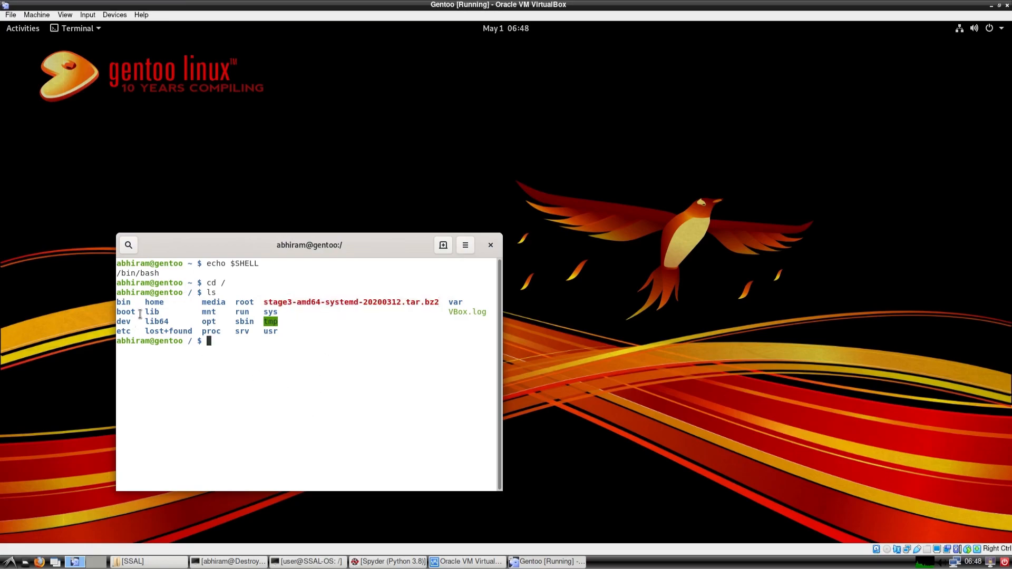
pyautogui.moveTo(179, 396)
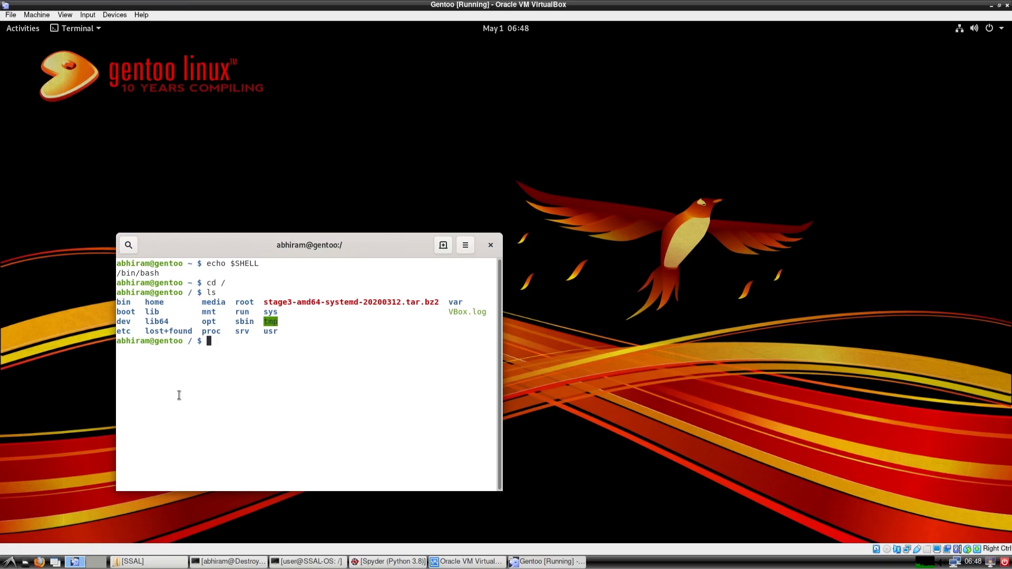
pyautogui.moveTo(175, 392)
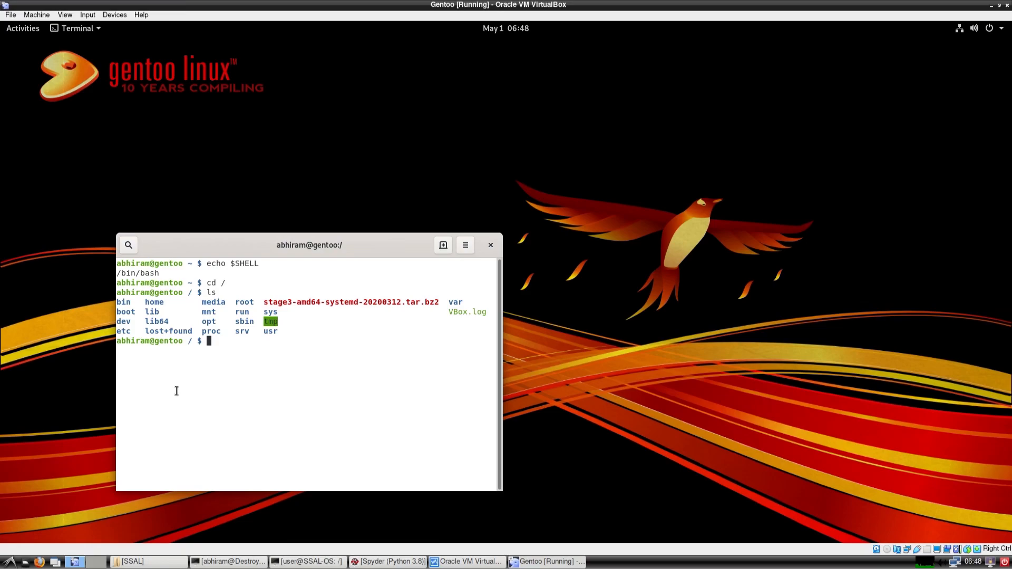
pyautogui.moveTo(353, 260)
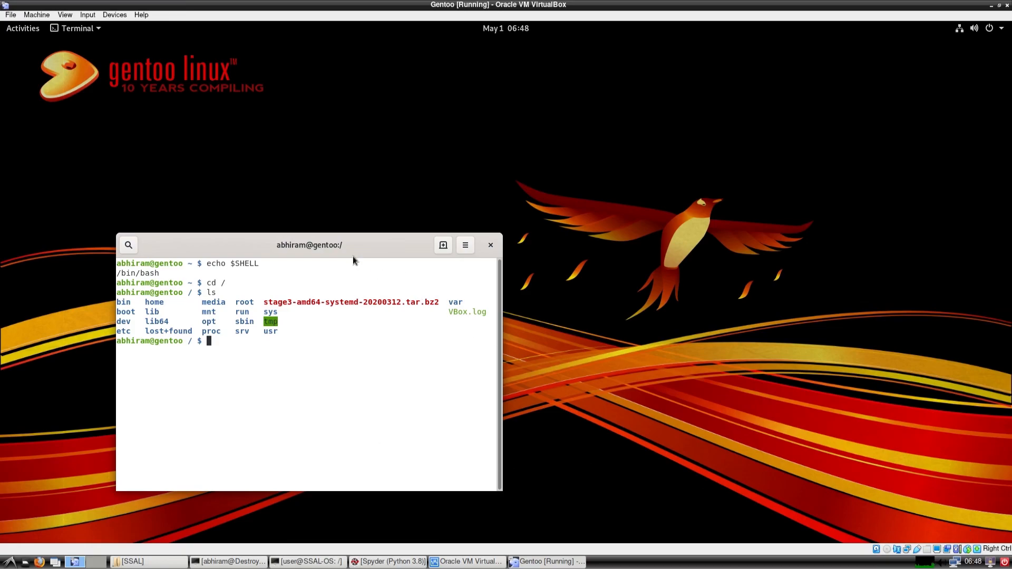
# Step: Recentre the terminal, run 'sudo emerge --ask nload' and type Yes at the prompt
pyautogui.moveTo(310, 245); pyautogui.dragTo(549, 152)
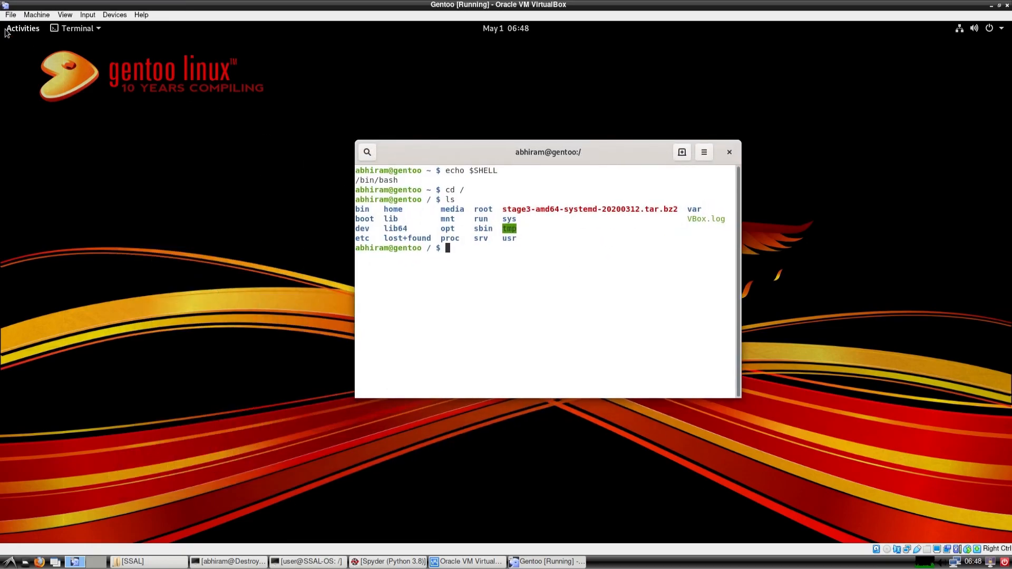
pyautogui.click(22, 28)
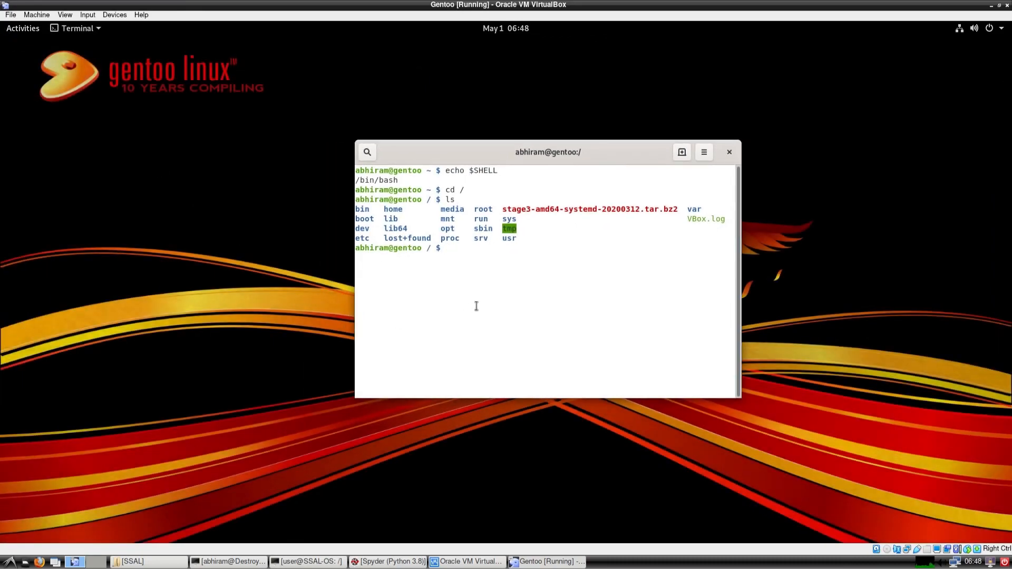
pyautogui.write('sudo')
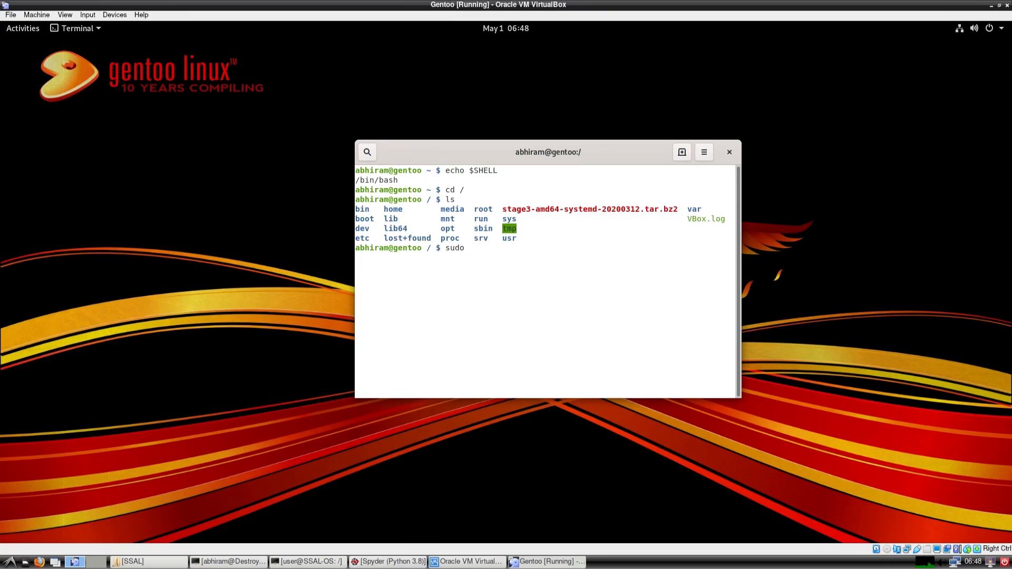
pyautogui.write('eme')
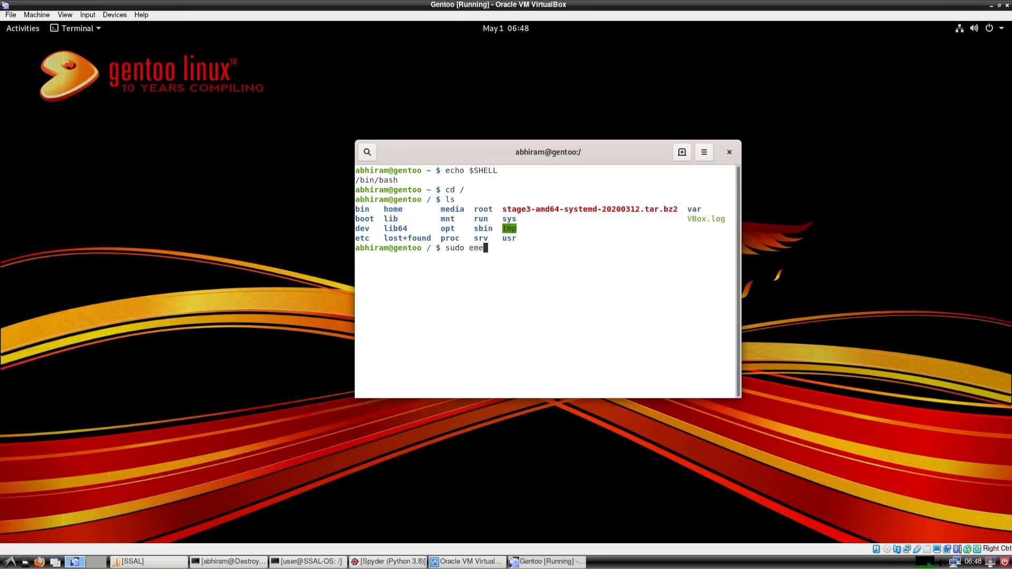
pyautogui.write('rge --')
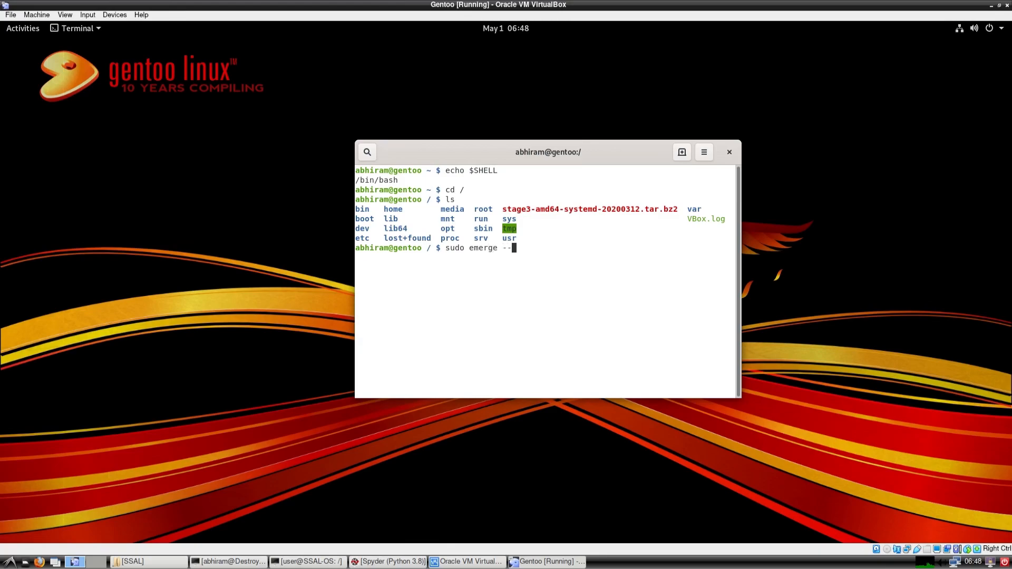
pyautogui.write('ask')
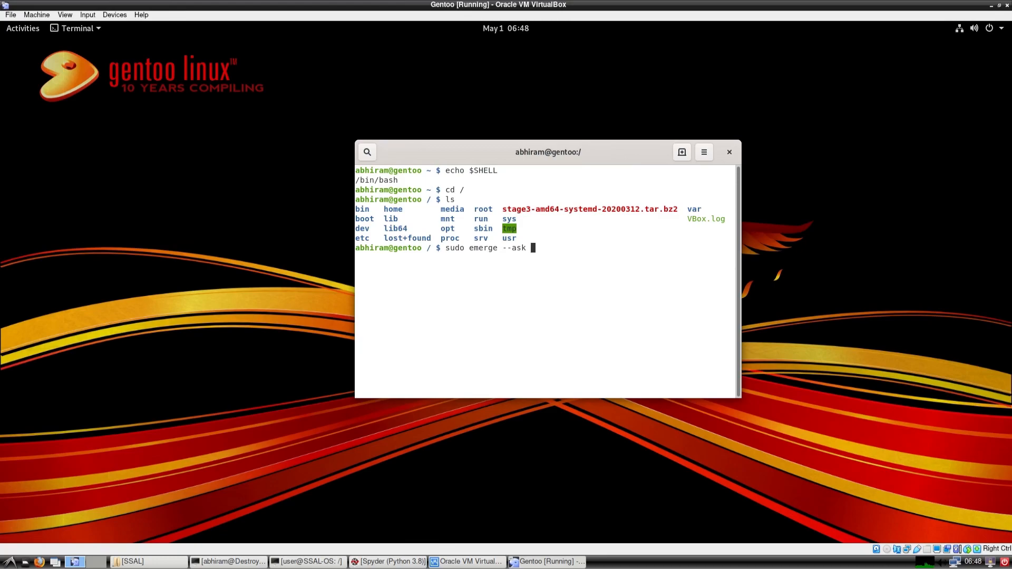
pyautogui.write('nload')
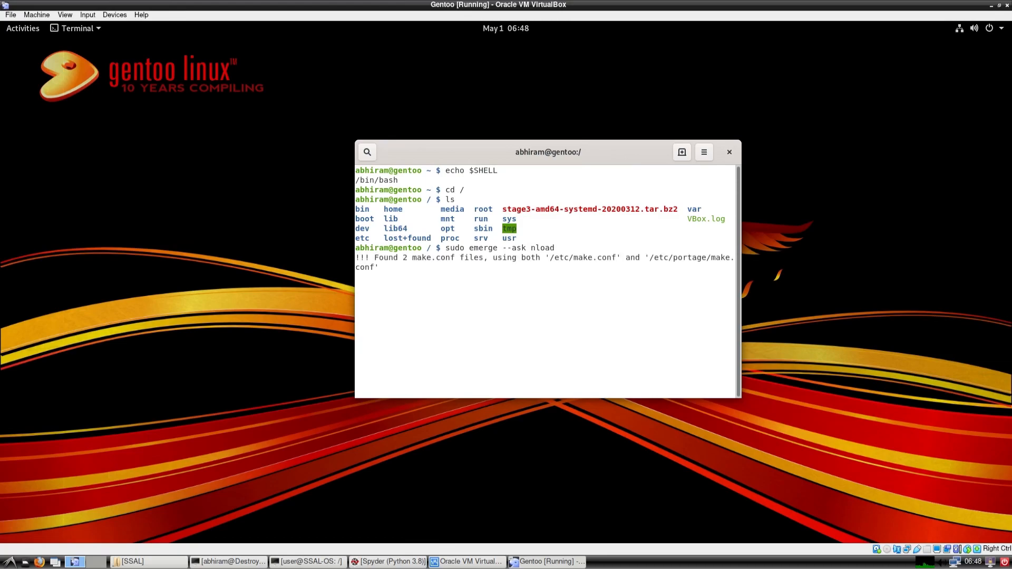
pyautogui.press('Return')
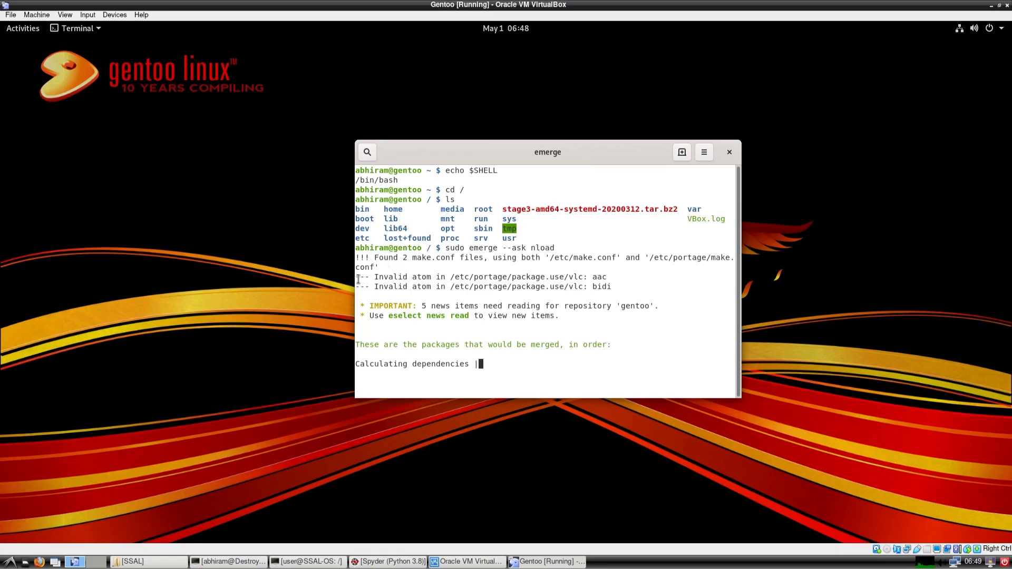
pyautogui.moveTo(362, 277); pyautogui.dragTo(659, 287)
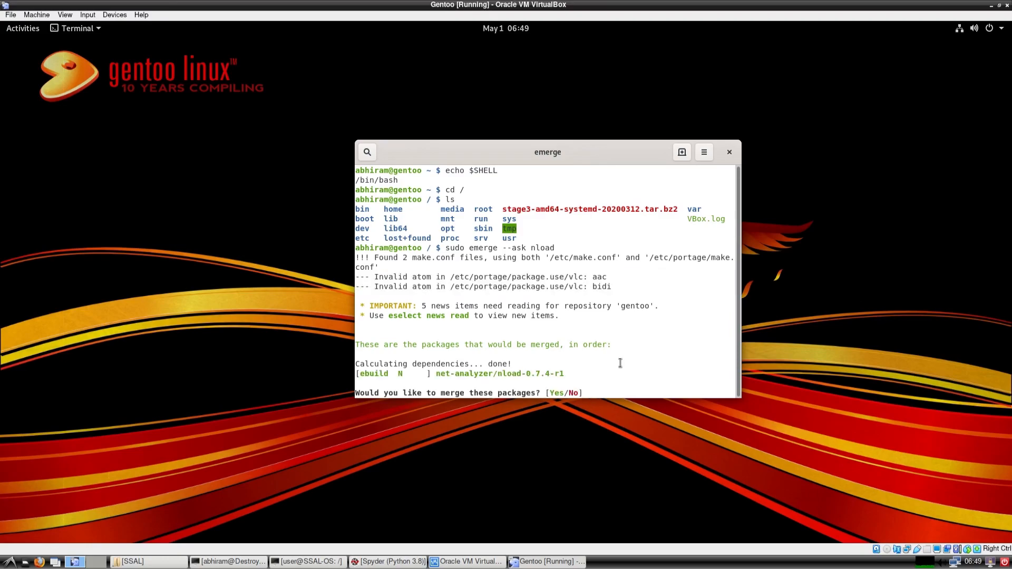
pyautogui.write('Yes')
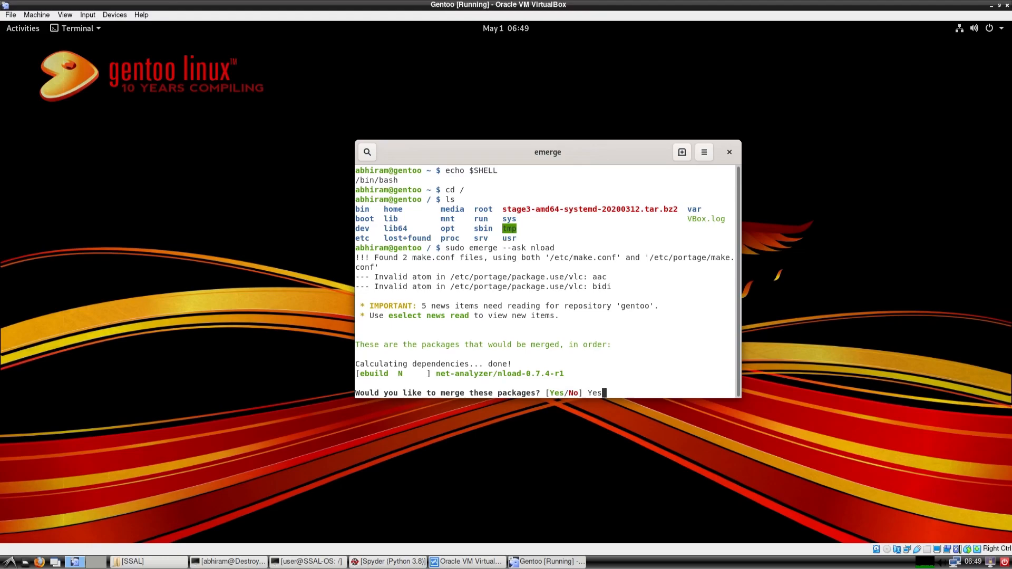
# Step: Accept the merge and let emerge finish installing nload-0.7.4-r1
pyautogui.press('Return')
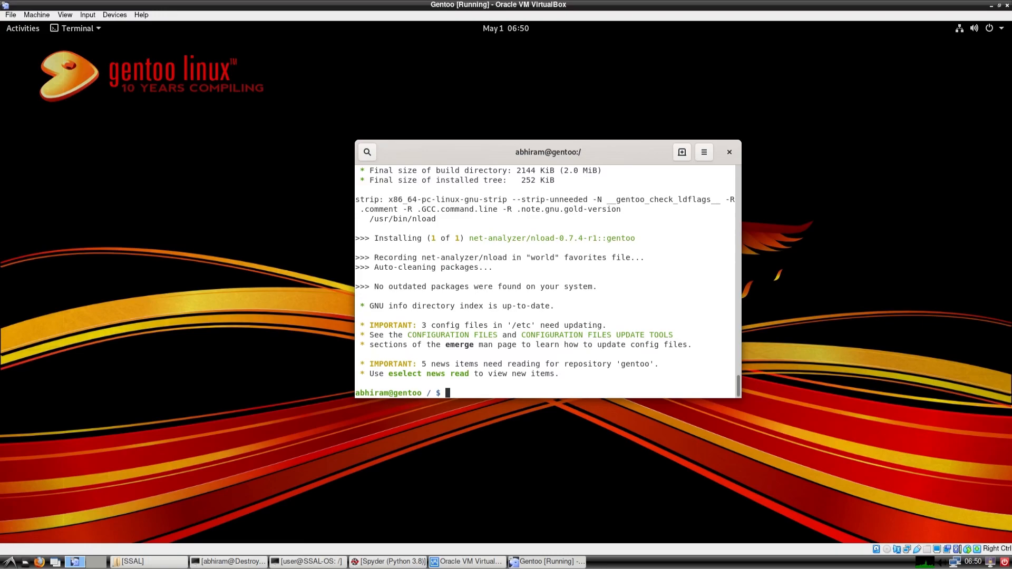
pyautogui.moveTo(602, 369)
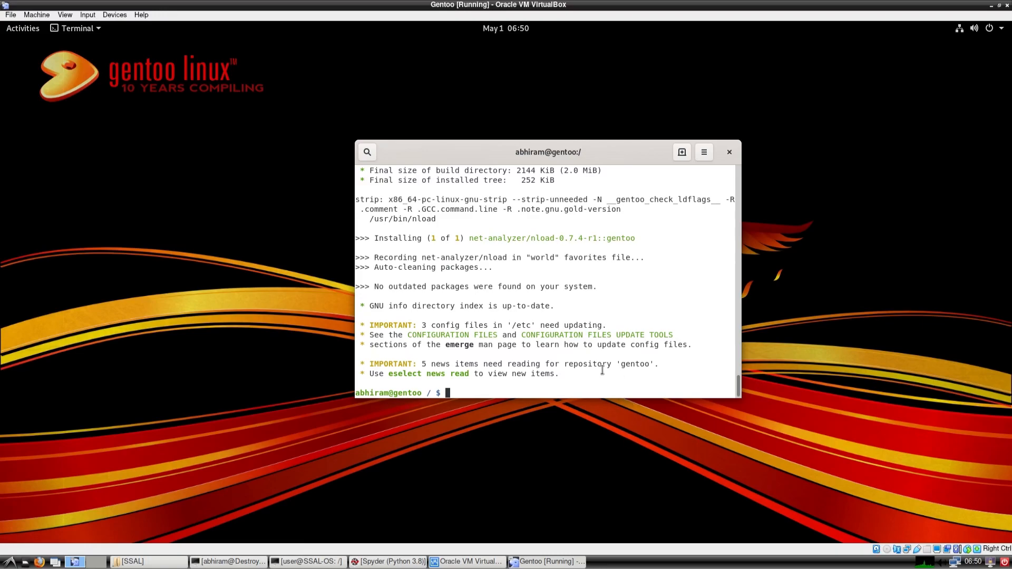
# Step: List the root directory with ls, then type 'rm -rf lost+found/' without running it
pyautogui.write('ls')
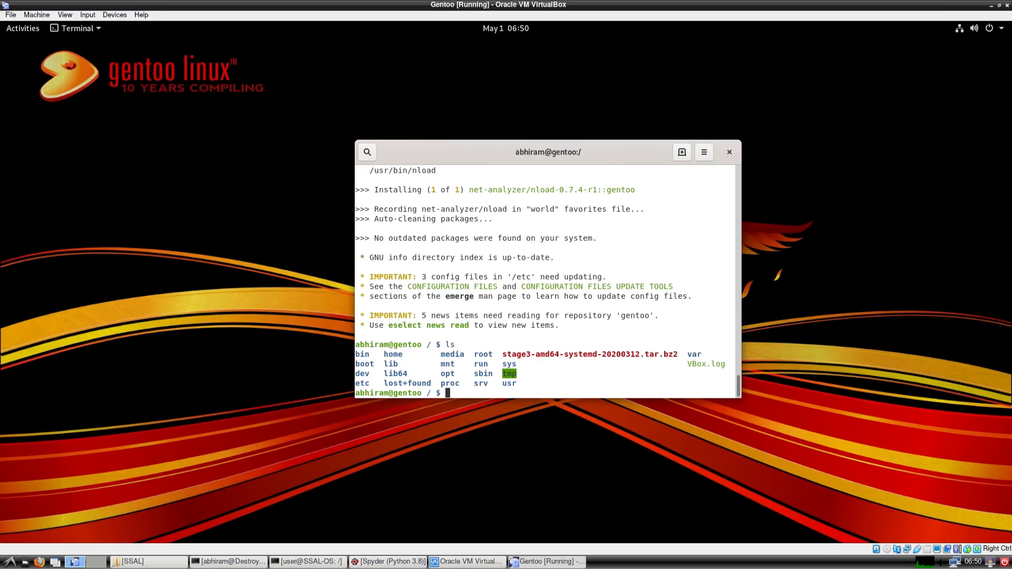
pyautogui.write('cd')
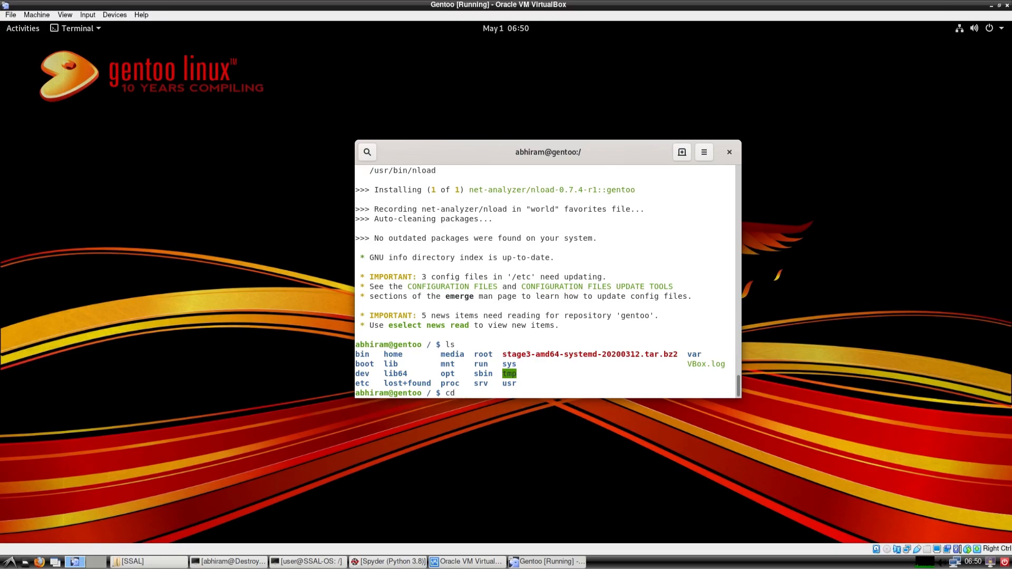
pyautogui.write('rm -')
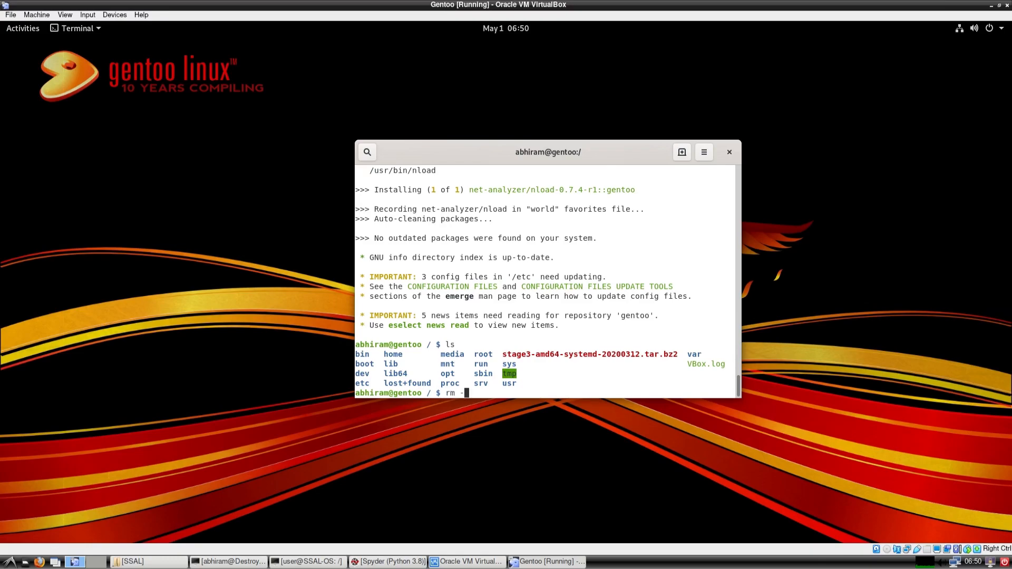
pyautogui.write('f')
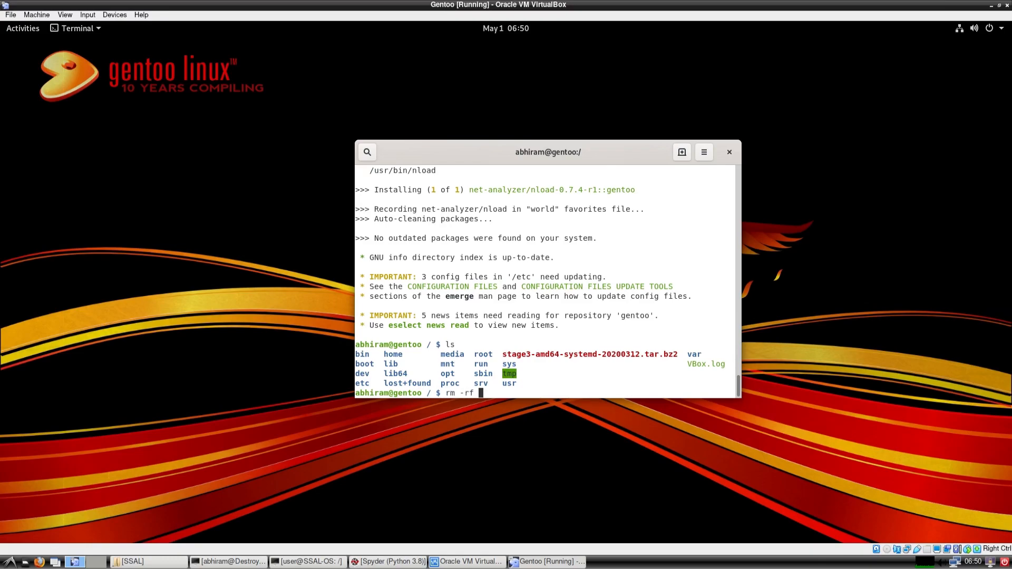
pyautogui.write('lost+found/')
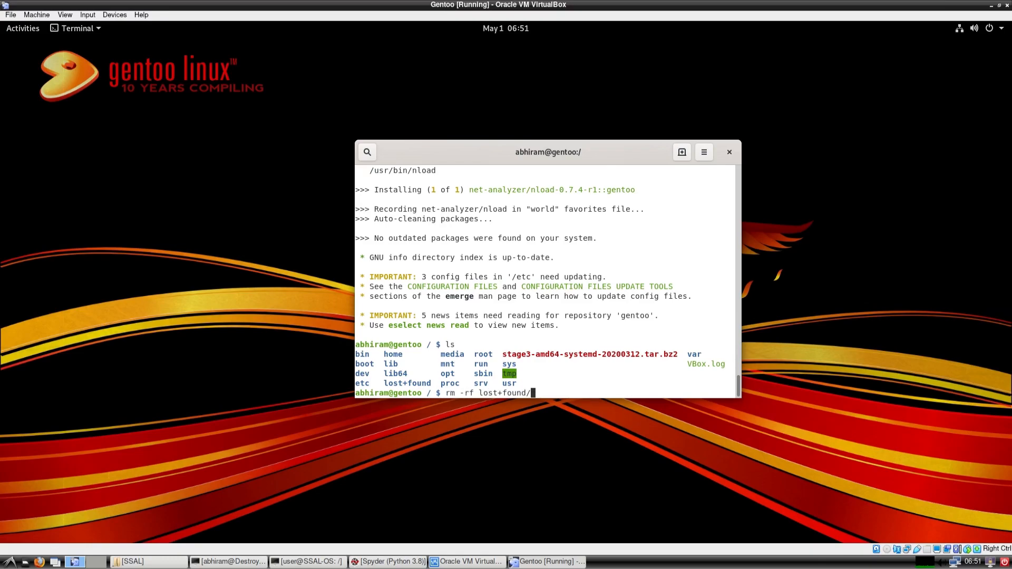